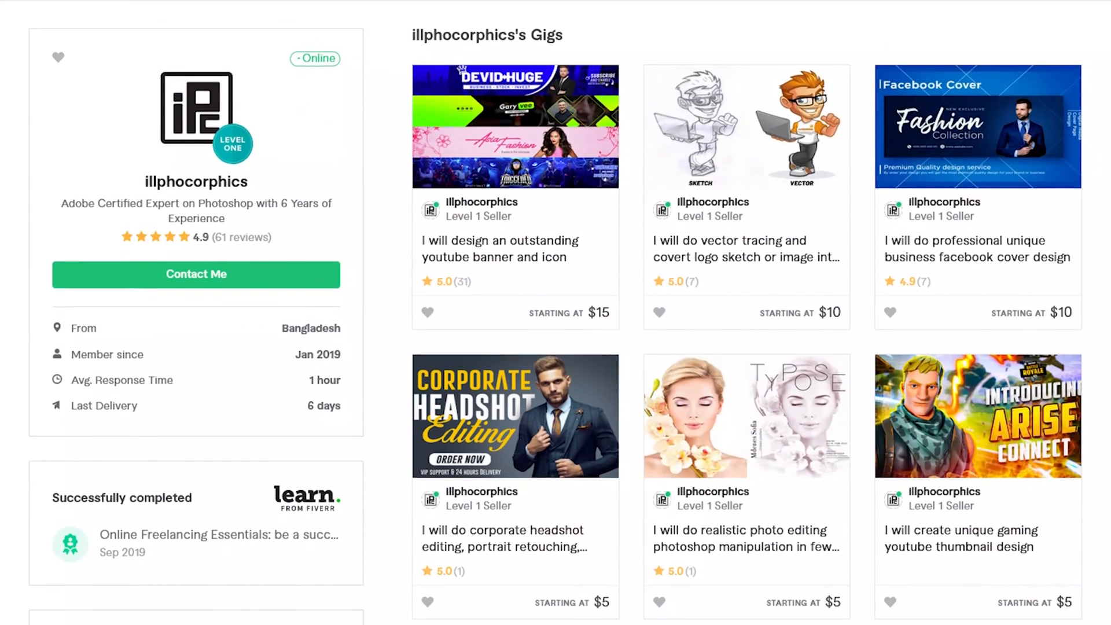
With the Pen Tool, place anchor points from the figure's bottom up along the hair, beret and arms.
{"action": "scroll", "scroll_direction": "down", "scroll_amount": 3}
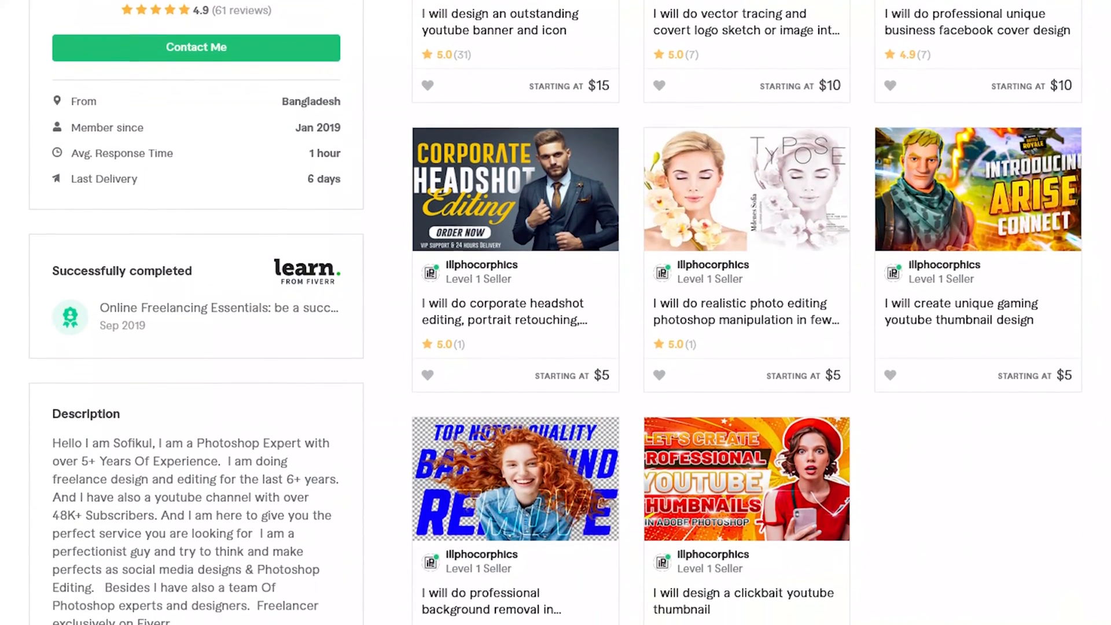
{"action": "scroll", "scroll_direction": "down", "scroll_amount": 3}
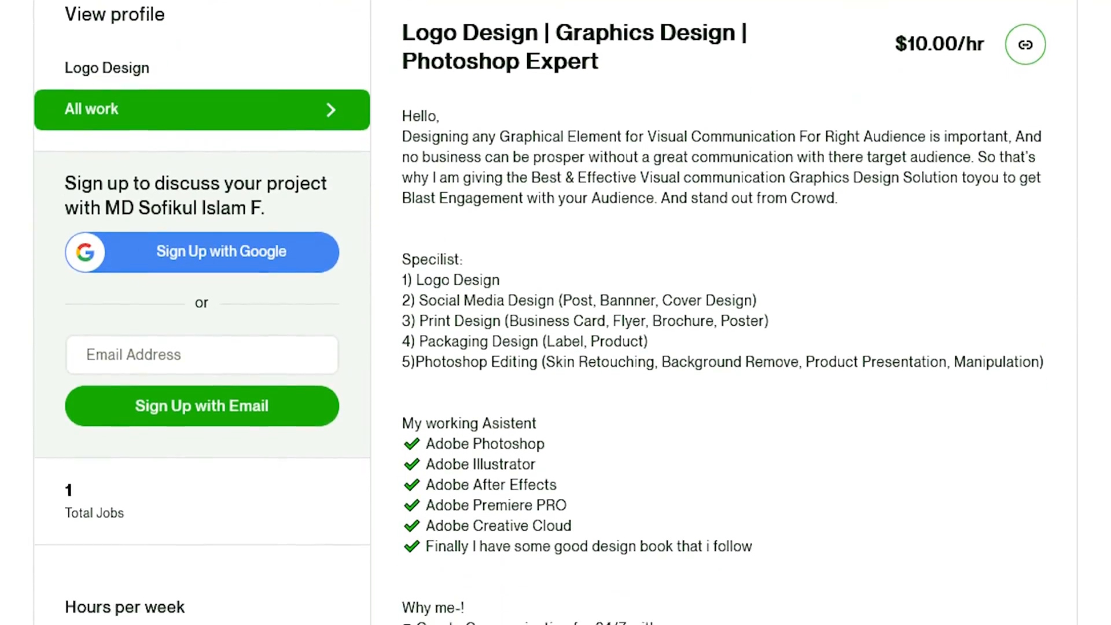
{"action": "scroll", "scroll_direction": "down", "scroll_amount": 3}
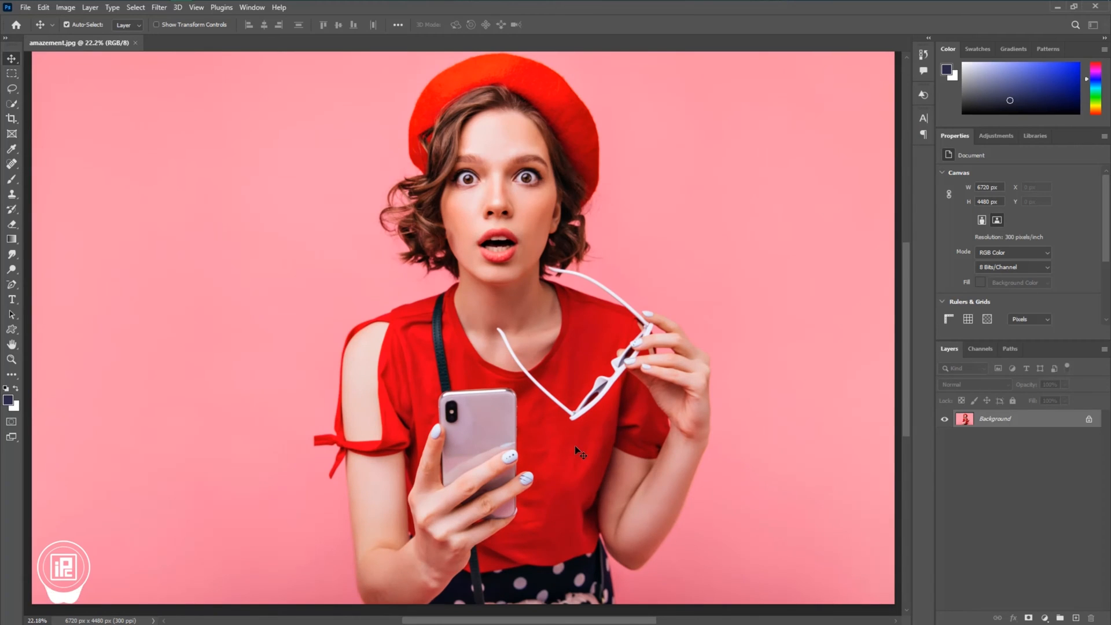
{"action": "mouse_move", "coordinate": [14, 220]}
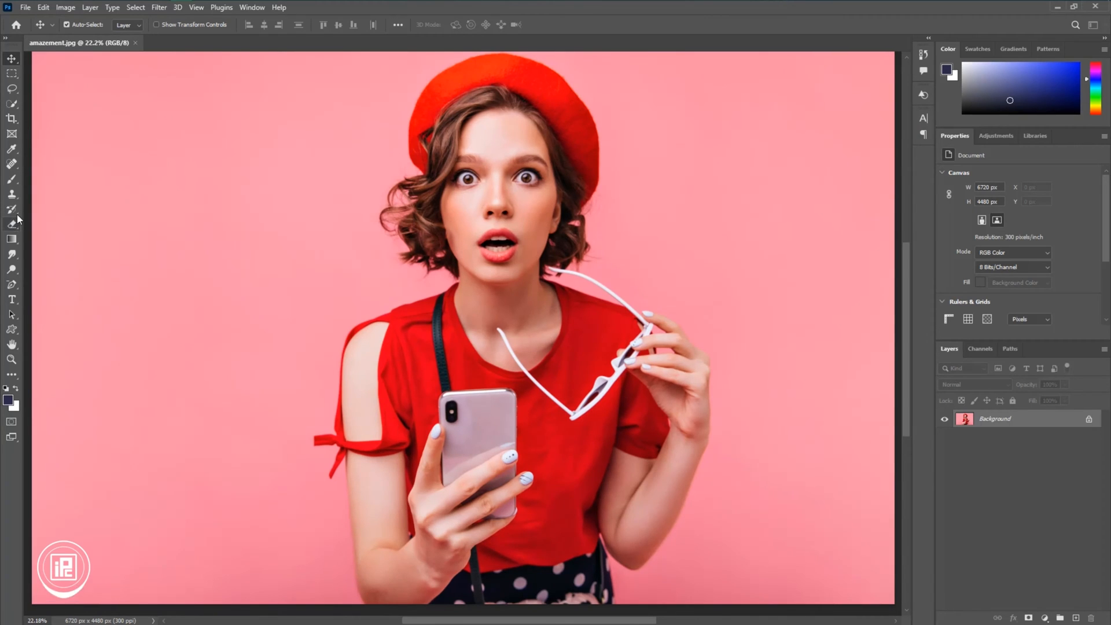
{"action": "right_click", "coordinate": [11, 285]}
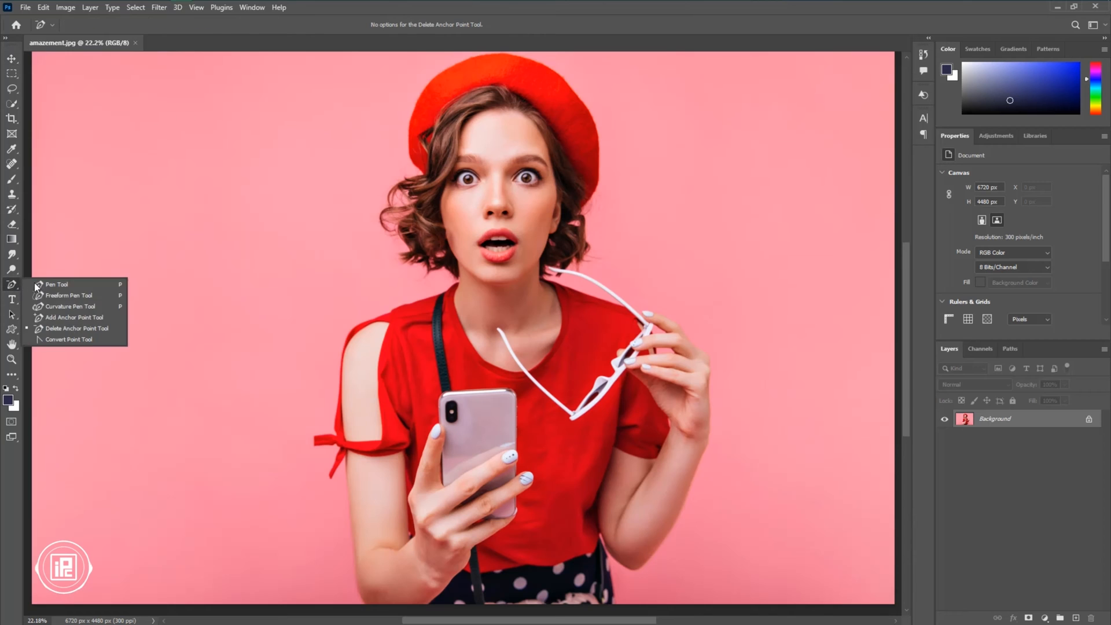
{"action": "left_click", "coordinate": [57, 285]}
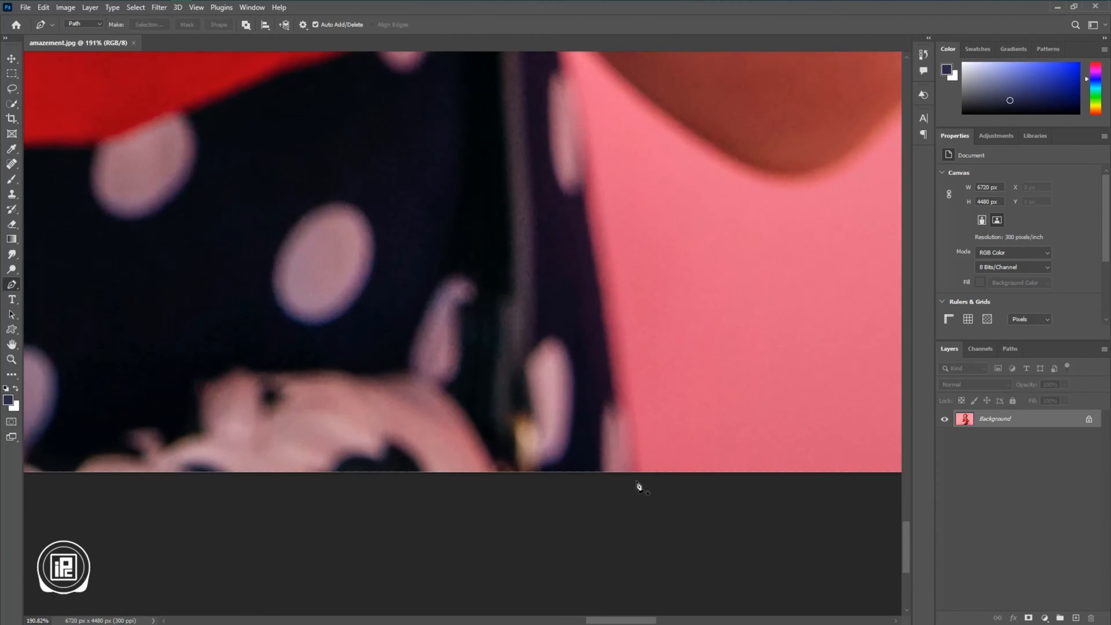
{"action": "left_click", "coordinate": [635, 535]}
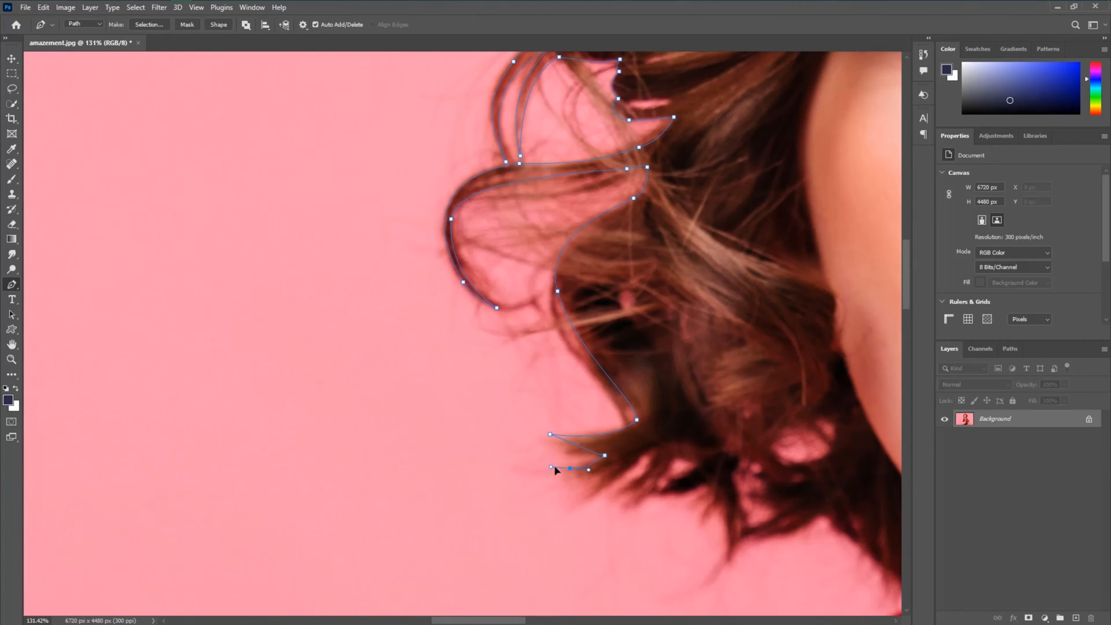
{"action": "left_click", "coordinate": [675, 458]}
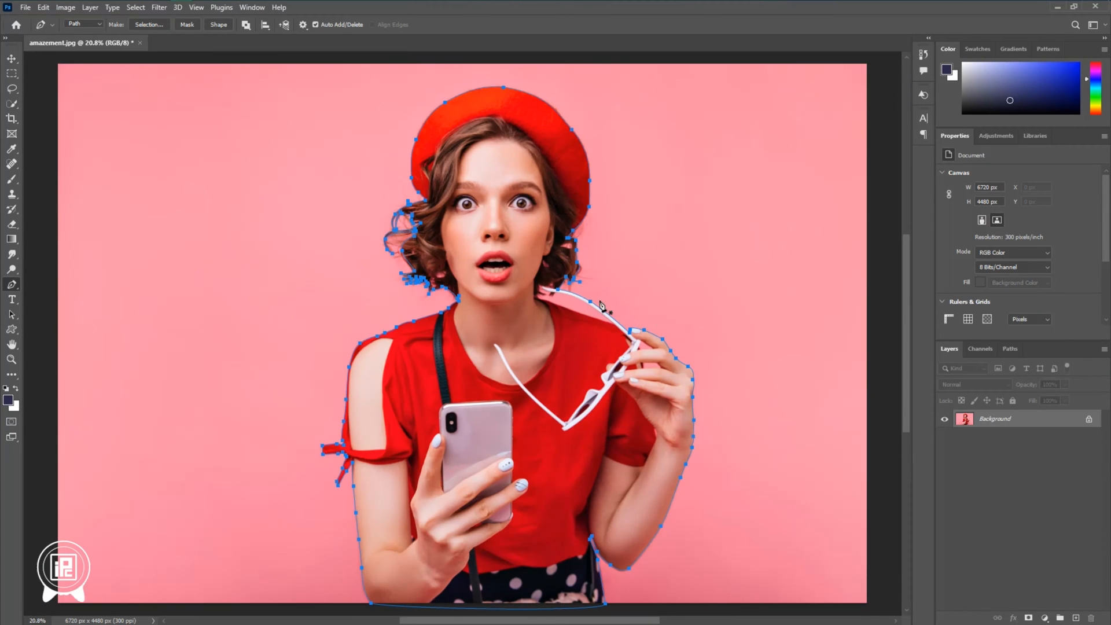
Turn the path into an unfeathered selection, mask the layer, and outline leftover background near the glasses.
{"action": "right_click", "coordinate": [598, 304]}
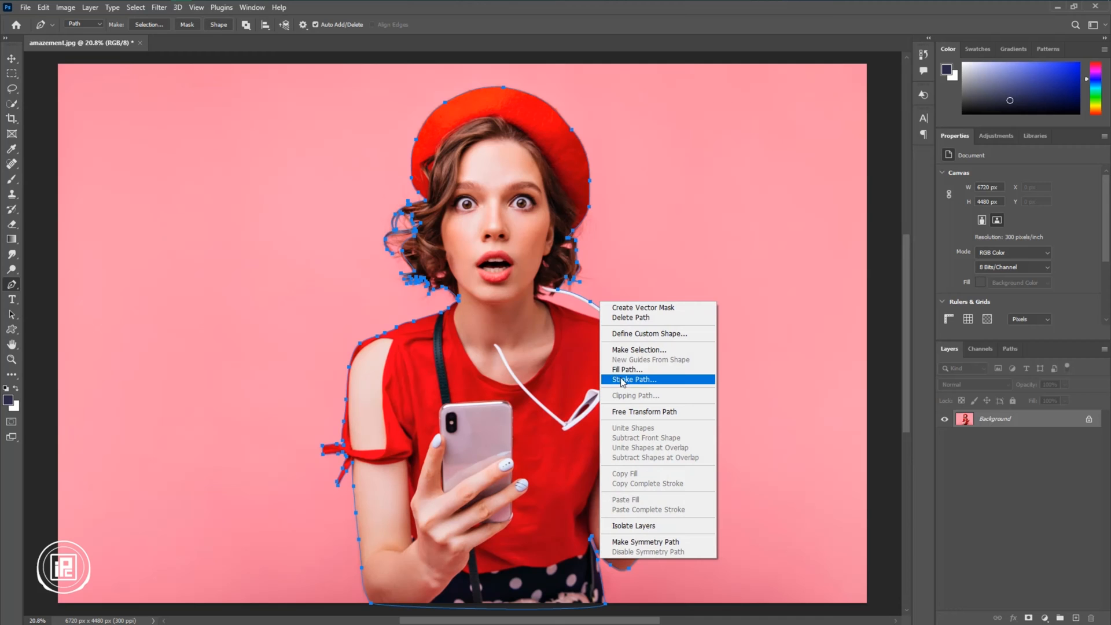
{"action": "left_click", "coordinate": [639, 350]}
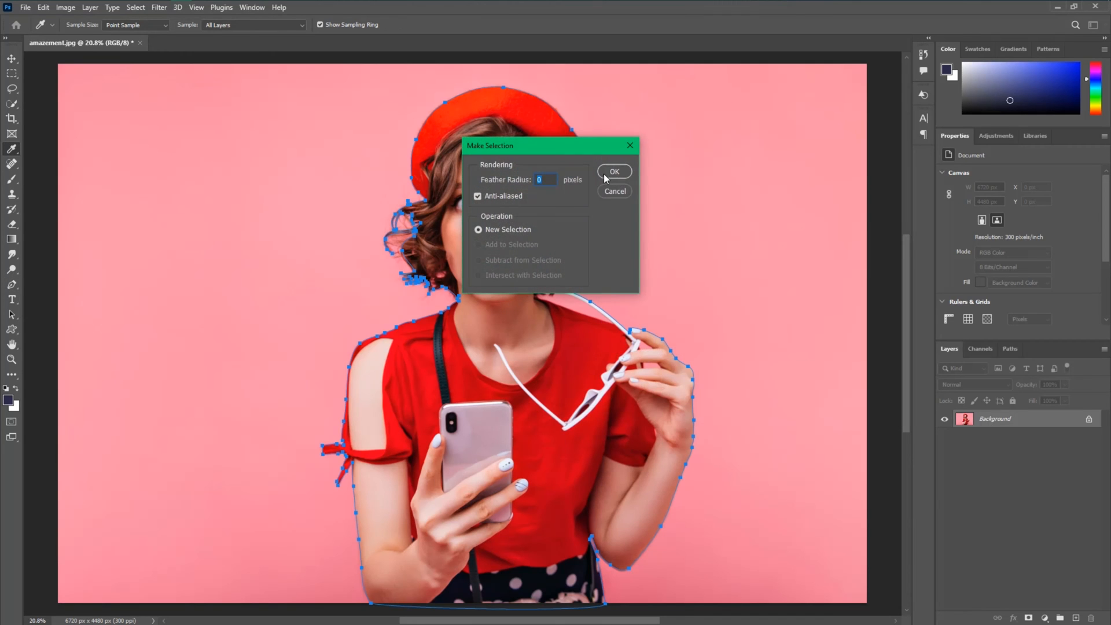
{"action": "left_click", "coordinate": [614, 171]}
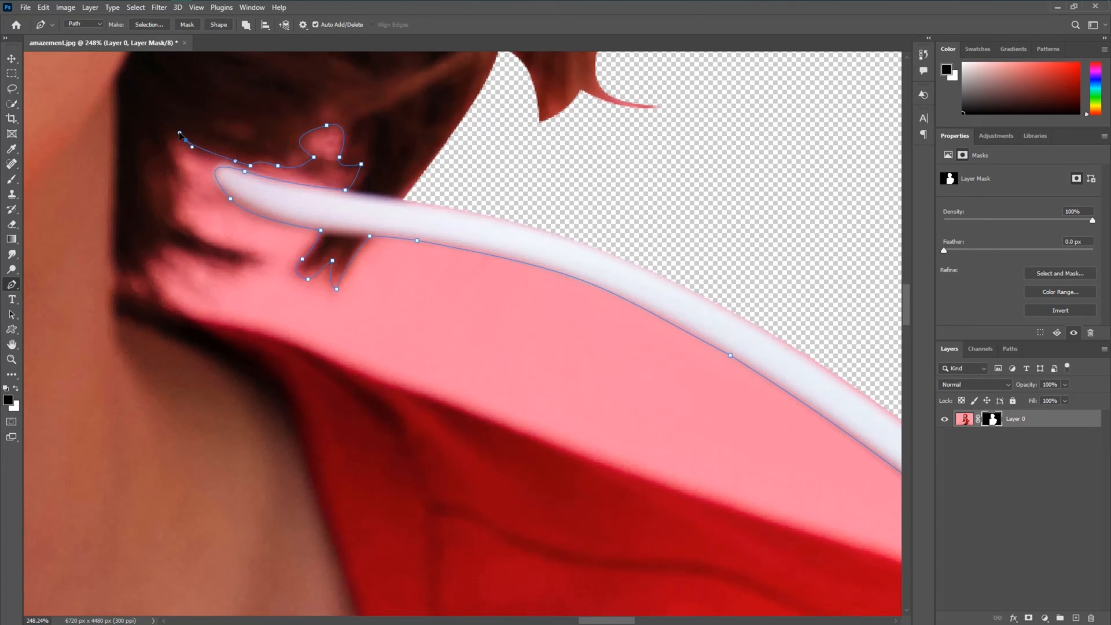
{"action": "left_click", "coordinate": [181, 310]}
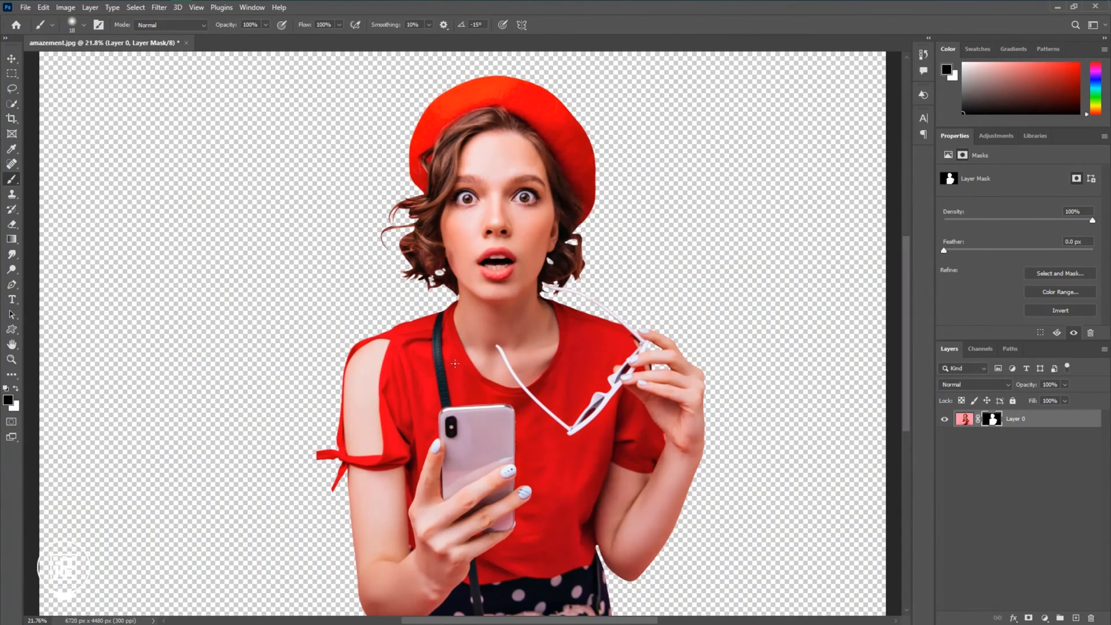
Create a new 1920×1080 document for the thumbnail.
{"action": "left_click", "coordinate": [12, 59]}
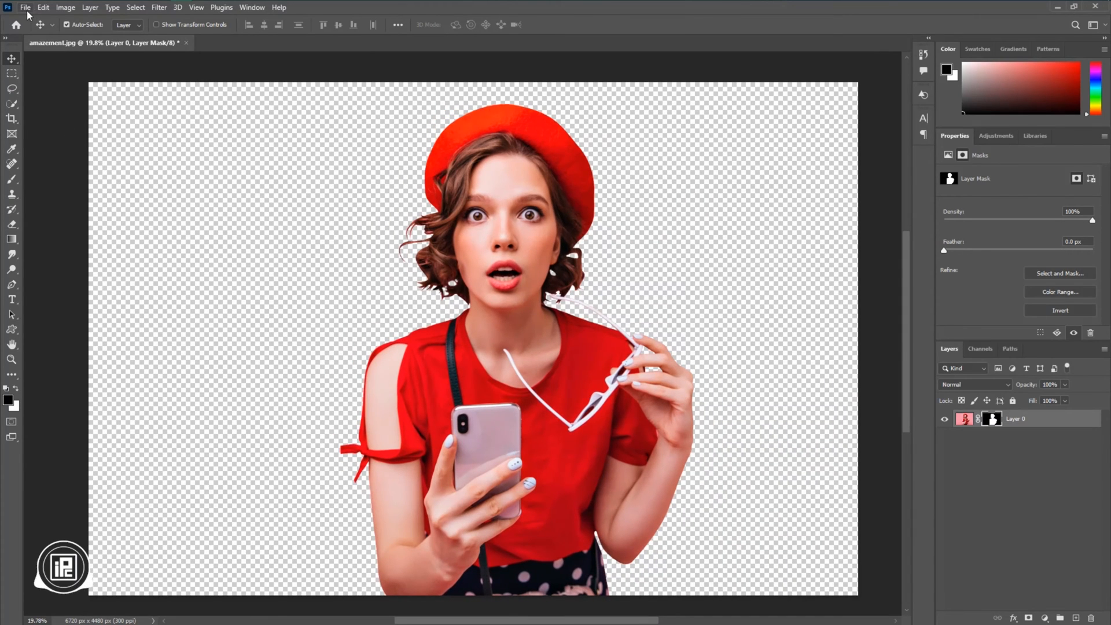
{"action": "left_click", "coordinate": [24, 7]}
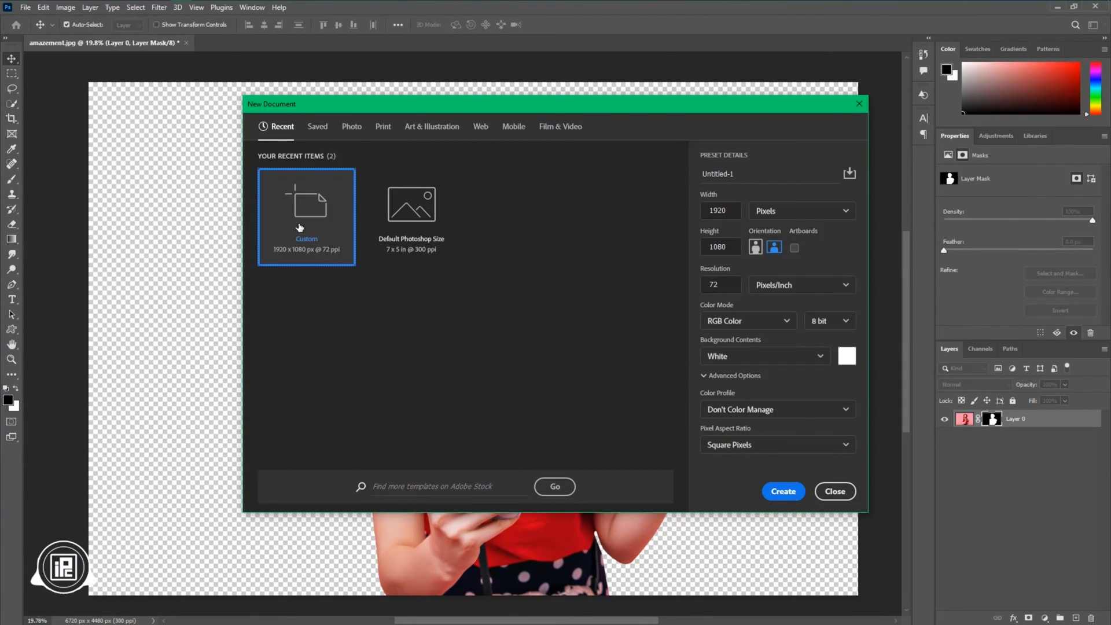
{"action": "left_click", "coordinate": [783, 490]}
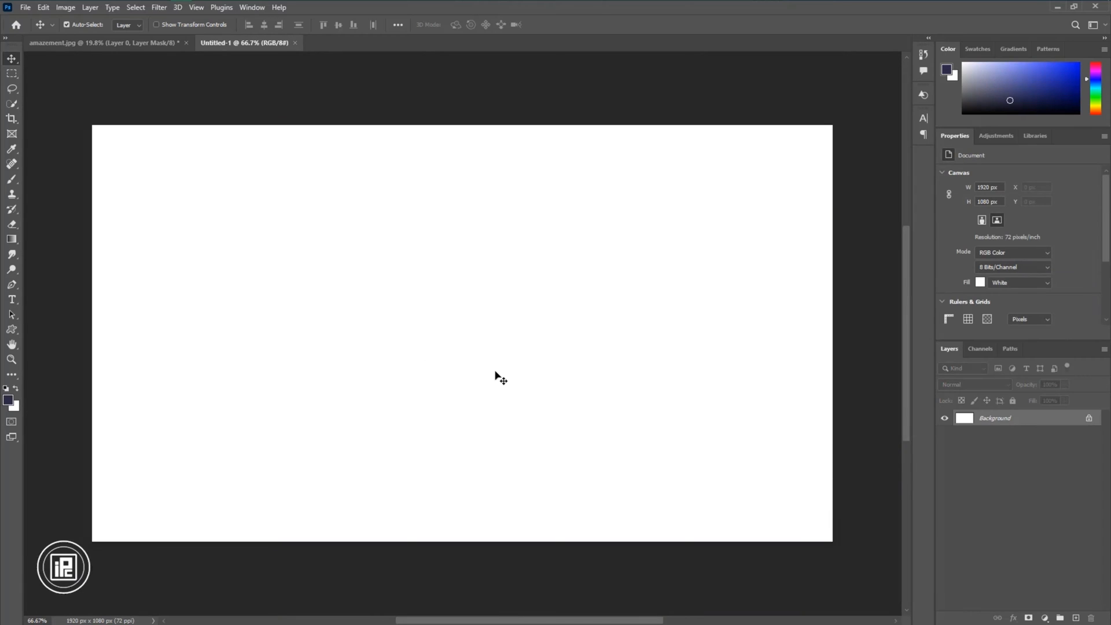
{"action": "mouse_move", "coordinate": [112, 7]}
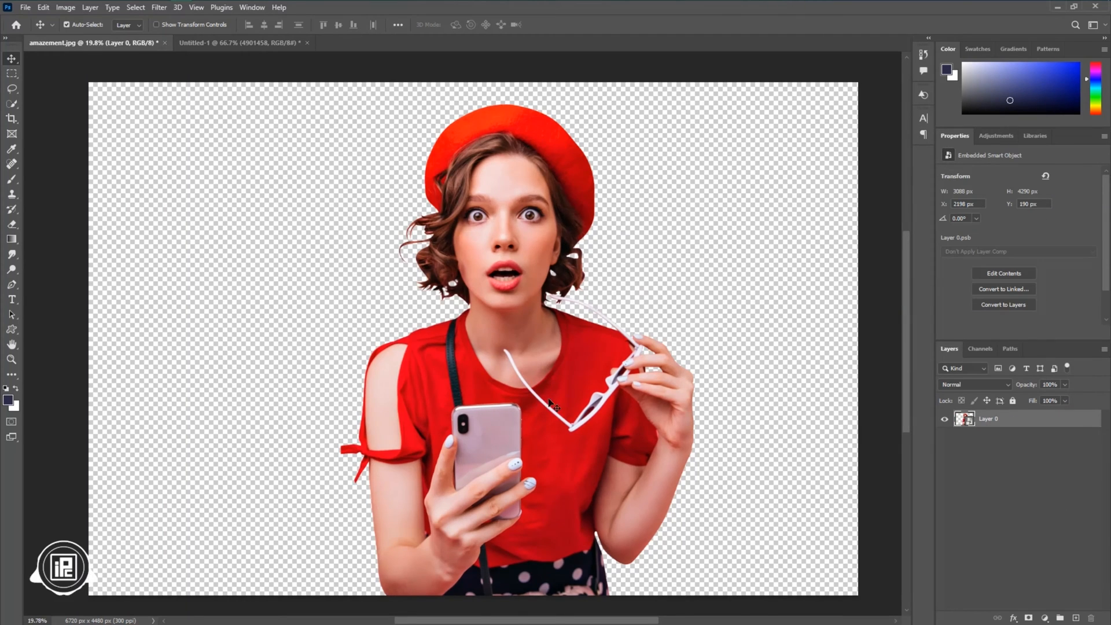
Bring the cut-out woman into the thumbnail and resize her with Free Transform.
{"action": "left_click", "coordinate": [238, 42]}
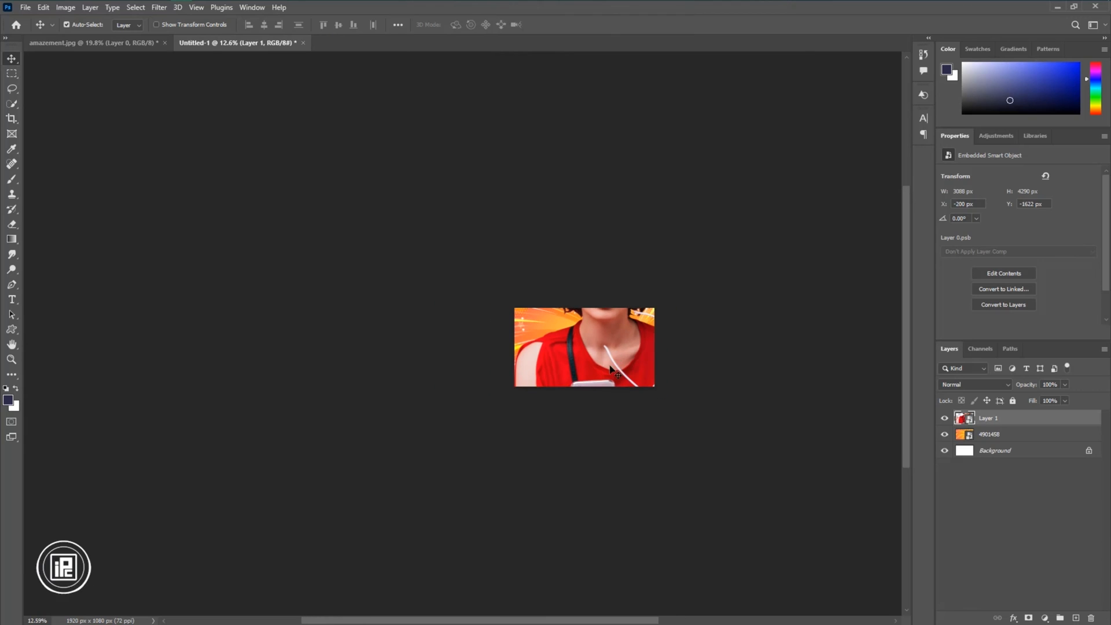
{"action": "left_click", "coordinate": [43, 7]}
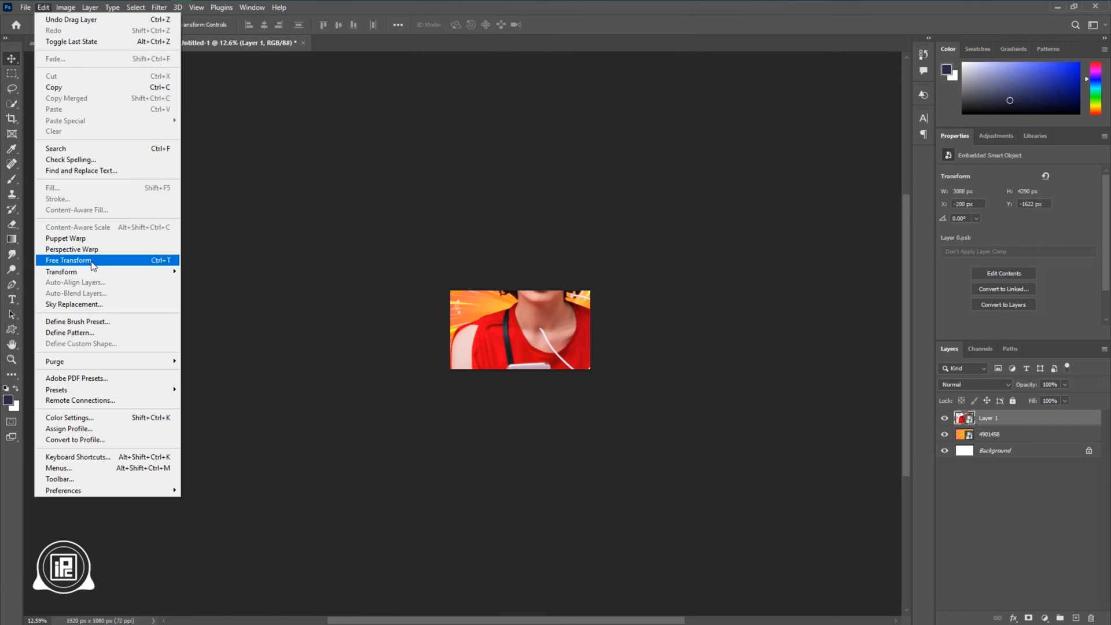
{"action": "left_click", "coordinate": [68, 259]}
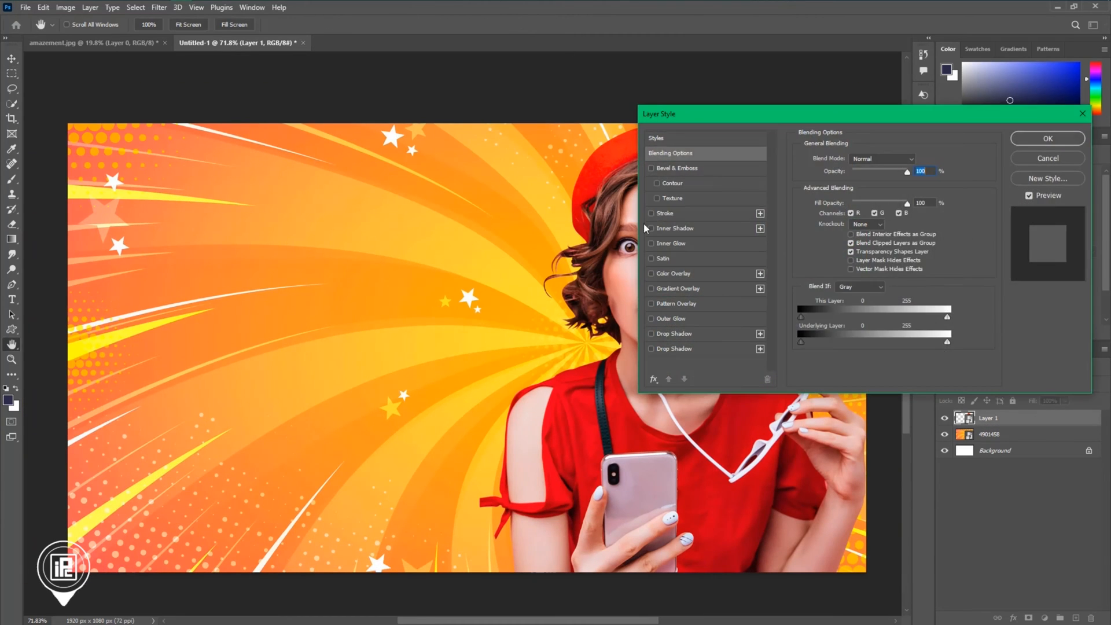
Apply a white stroke and an orange-sampled drop shadow to the woman, then add a Curves adjustment.
{"action": "left_click", "coordinate": [650, 213]}
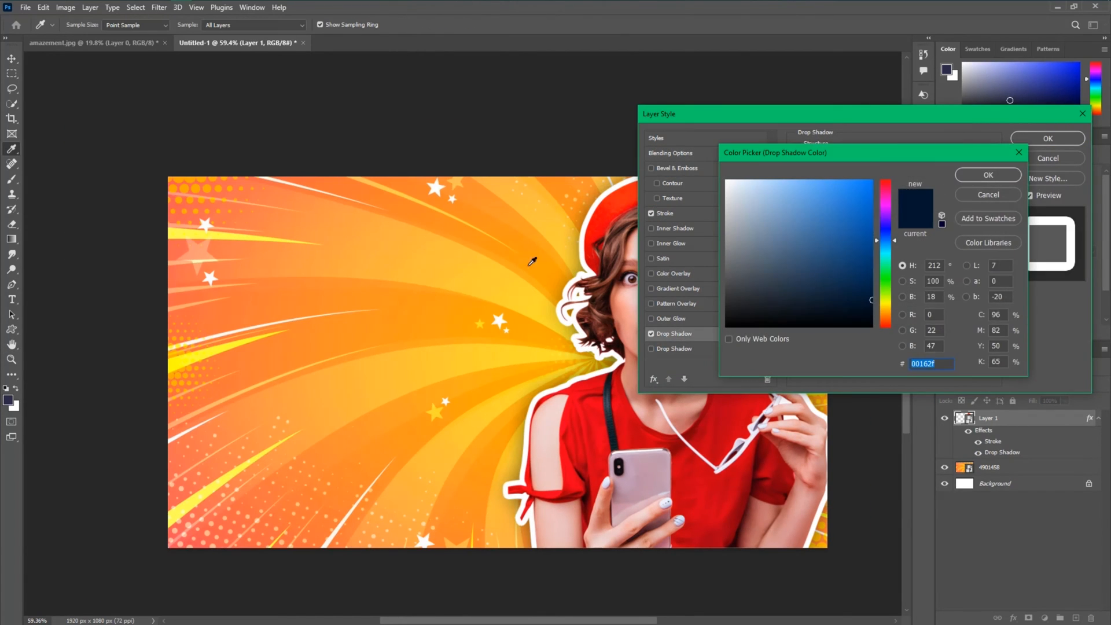
{"action": "left_click", "coordinate": [987, 175]}
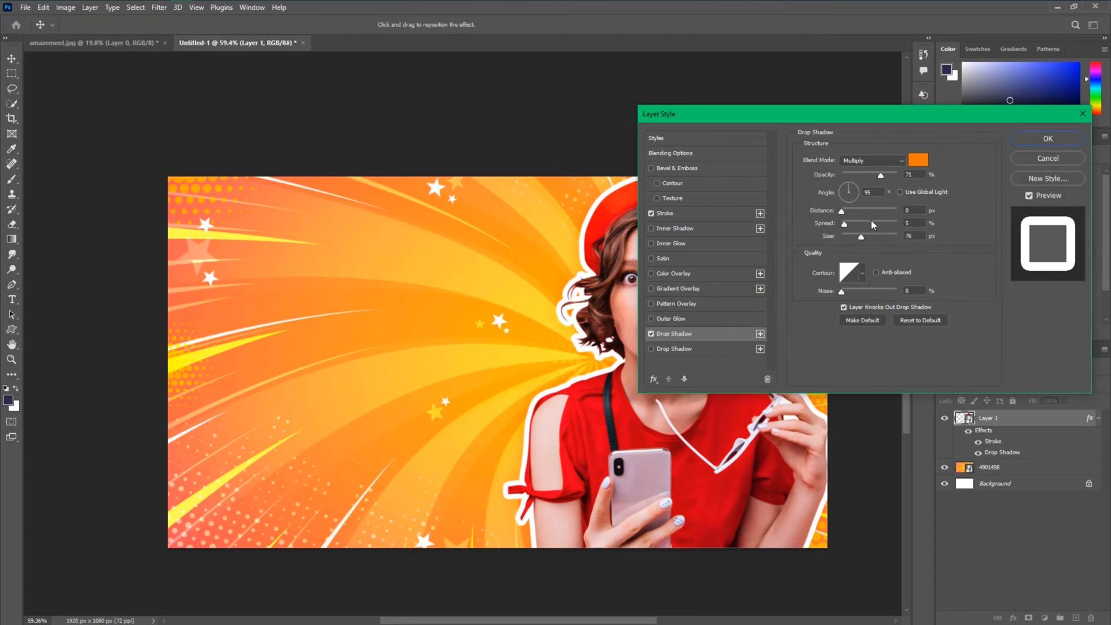
{"action": "left_click", "coordinate": [1047, 138]}
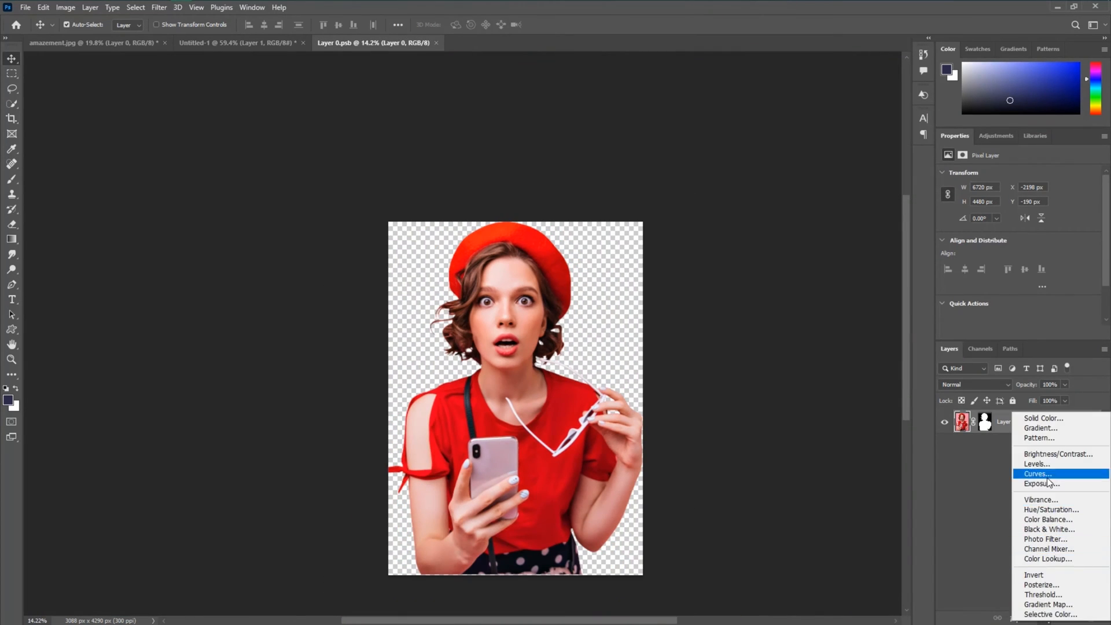
{"action": "left_click", "coordinate": [1037, 473]}
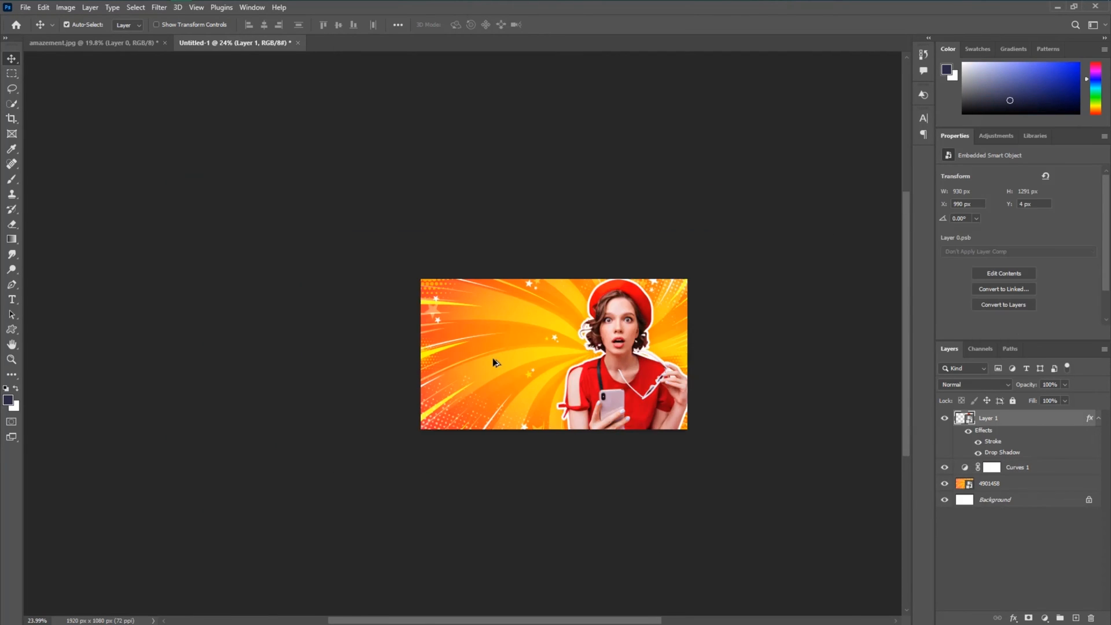
Add the headline text layers in Barlow ExtraBold and colour them white.
{"action": "left_click", "coordinate": [989, 484]}
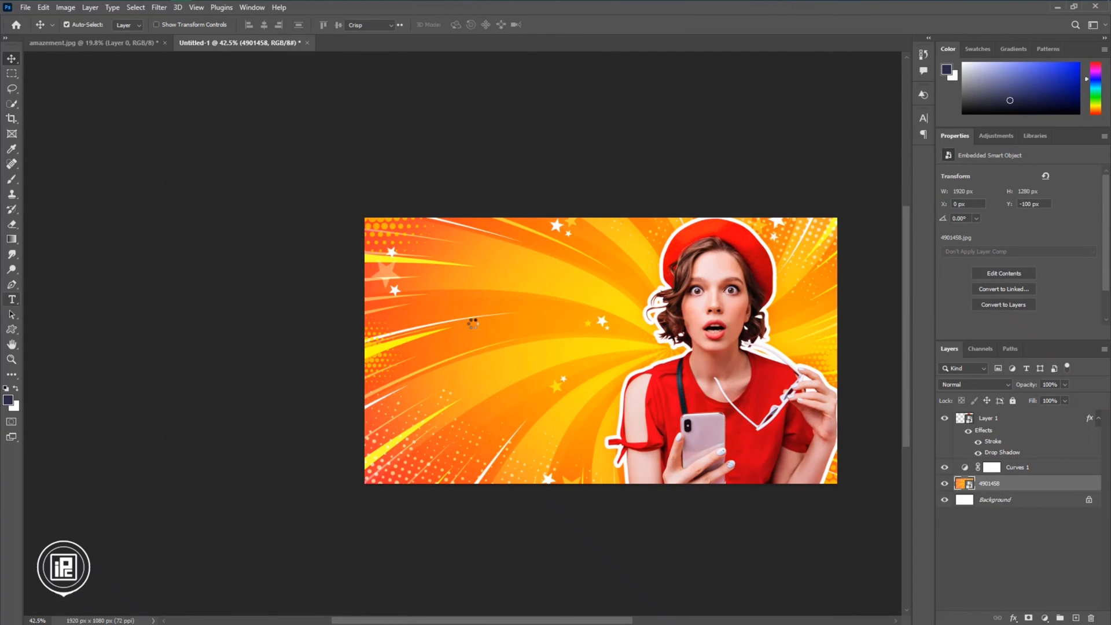
{"action": "left_click", "coordinate": [11, 298]}
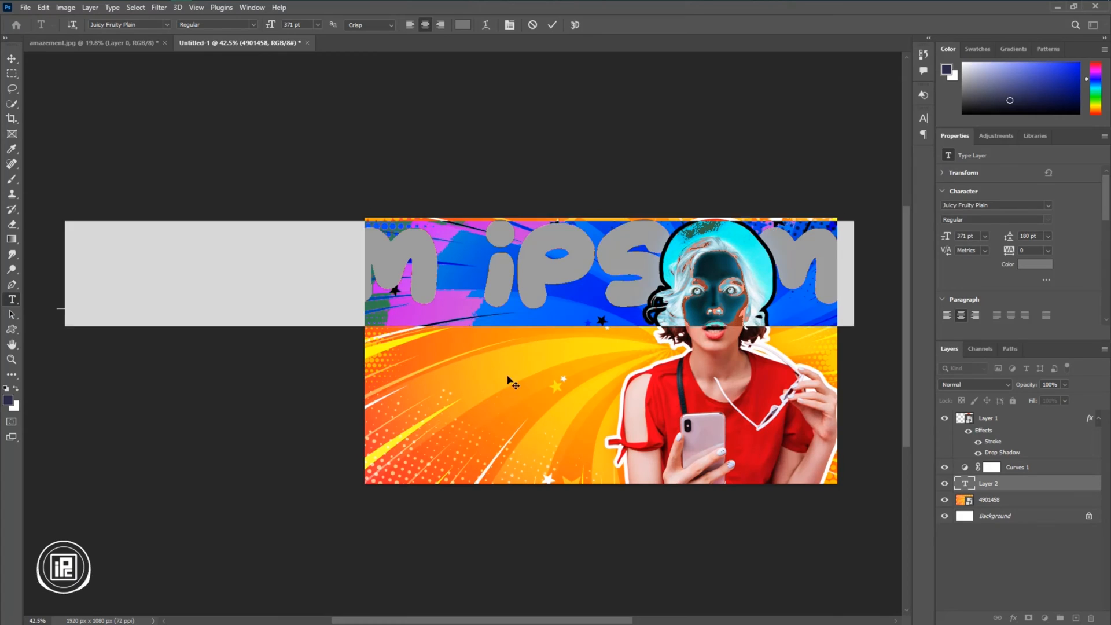
{"action": "left_click", "coordinate": [922, 118]}
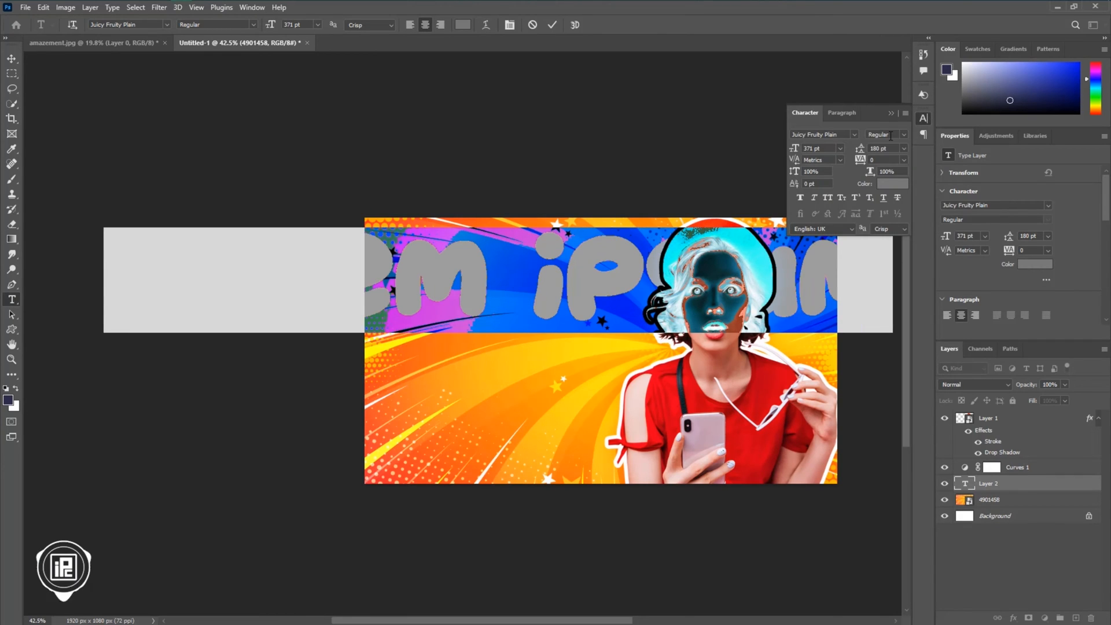
{"action": "left_click", "coordinate": [854, 134]}
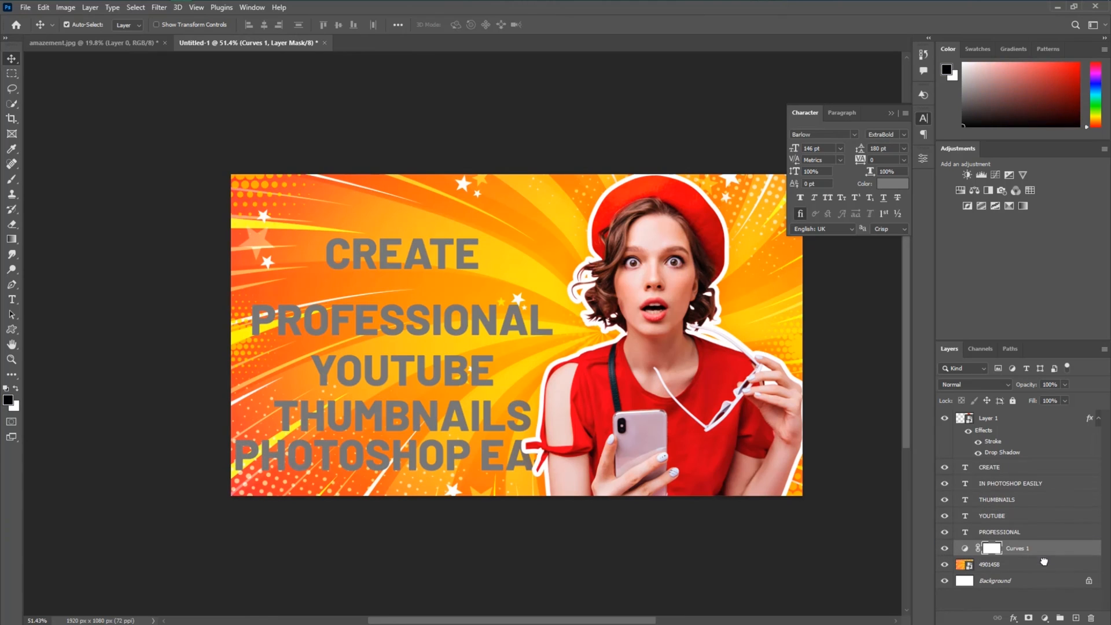
{"action": "left_click", "coordinate": [988, 563]}
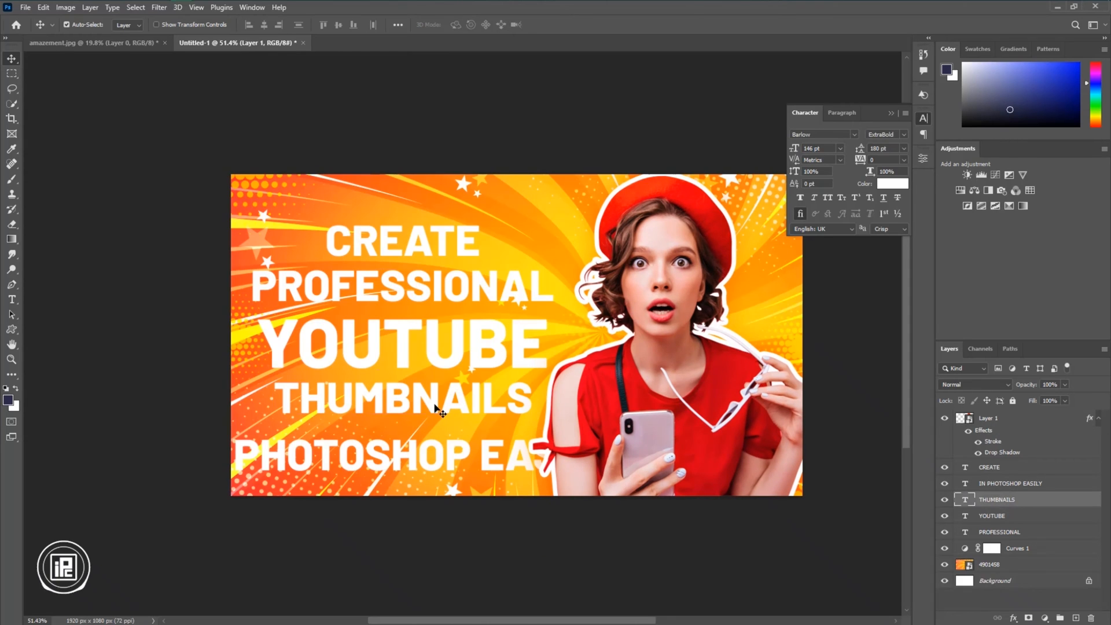
Stretch PROFESSIONAL wider and retype the top line as LET'S CREATE.
{"action": "left_click", "coordinate": [998, 532]}
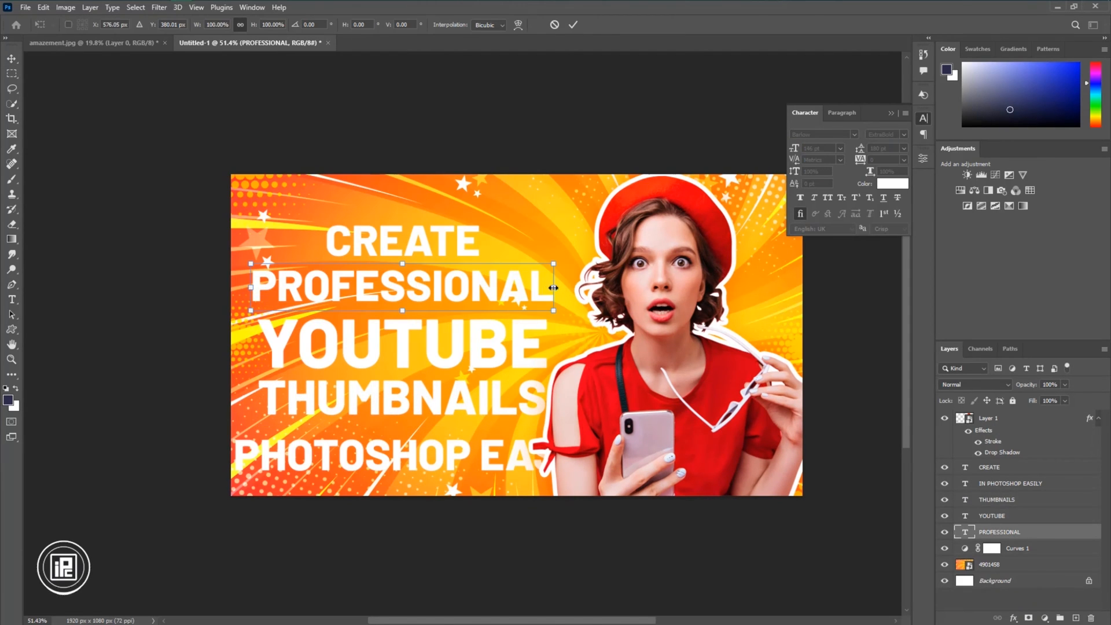
{"action": "left_click", "coordinate": [1011, 482]}
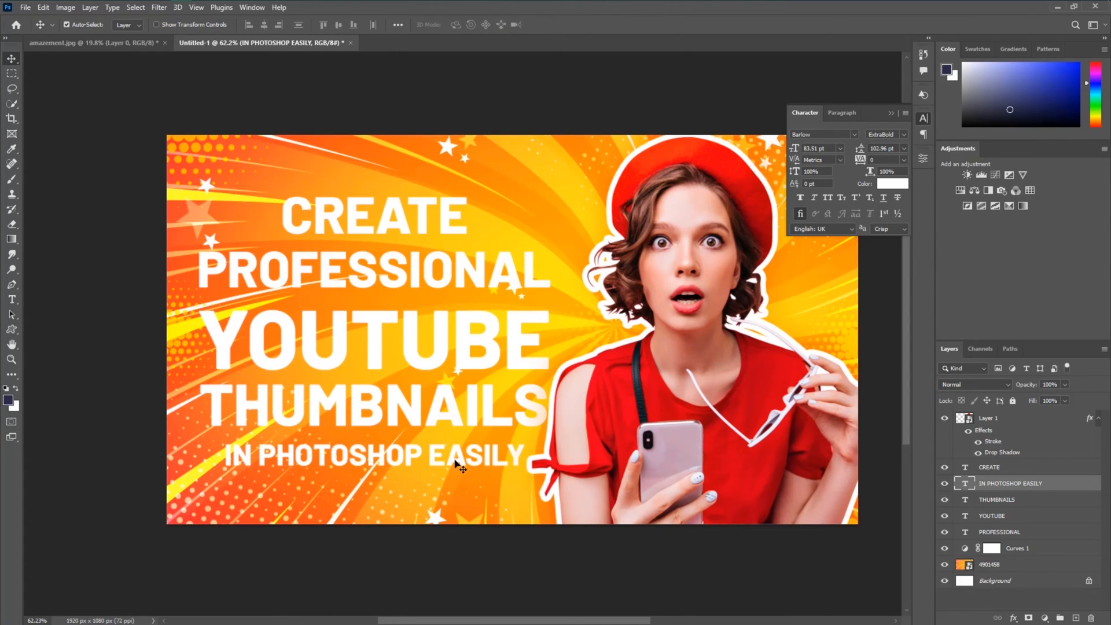
{"action": "double_click", "coordinate": [372, 216]}
{"action": "type", "text": "LET'S "}
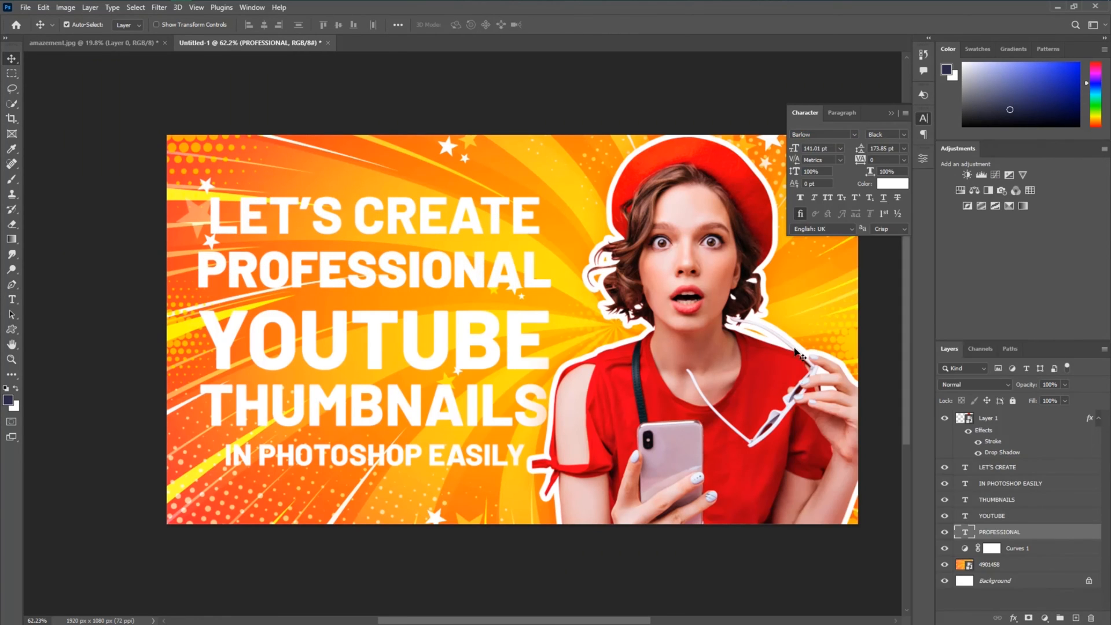
Give the IN PHOTOSHOP EASILY line a lighter font weight.
{"action": "left_click", "coordinate": [853, 135]}
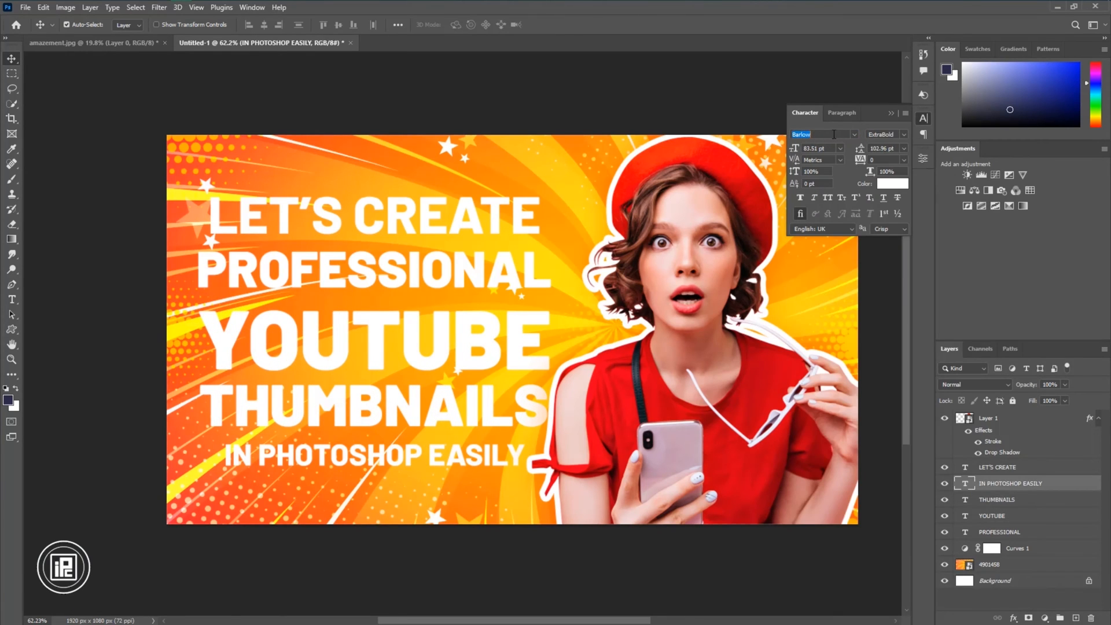
{"action": "left_click", "coordinate": [853, 135]}
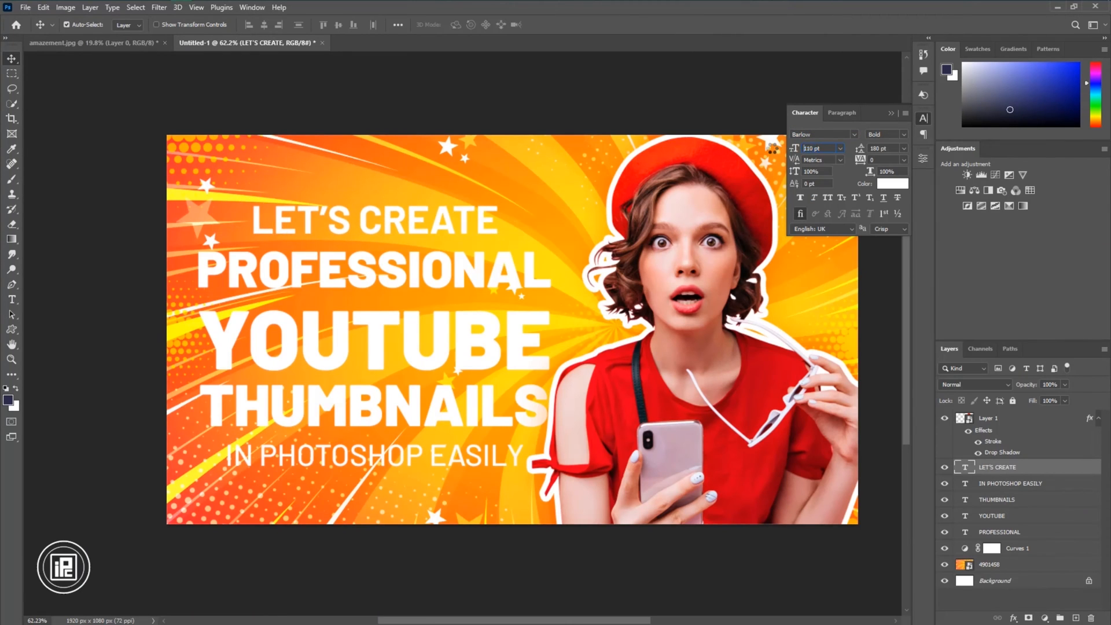
{"action": "left_click", "coordinate": [1018, 547]}
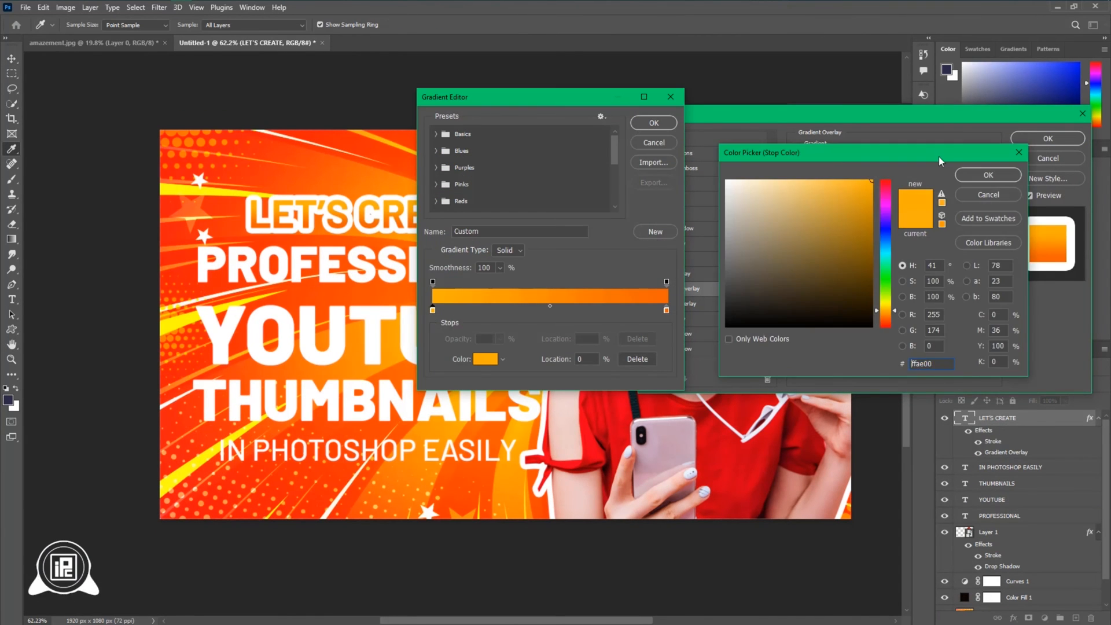
Set an orange Gradient Overlay and an inner orange second stroke on LET'S CREATE.
{"action": "left_click", "coordinate": [988, 175]}
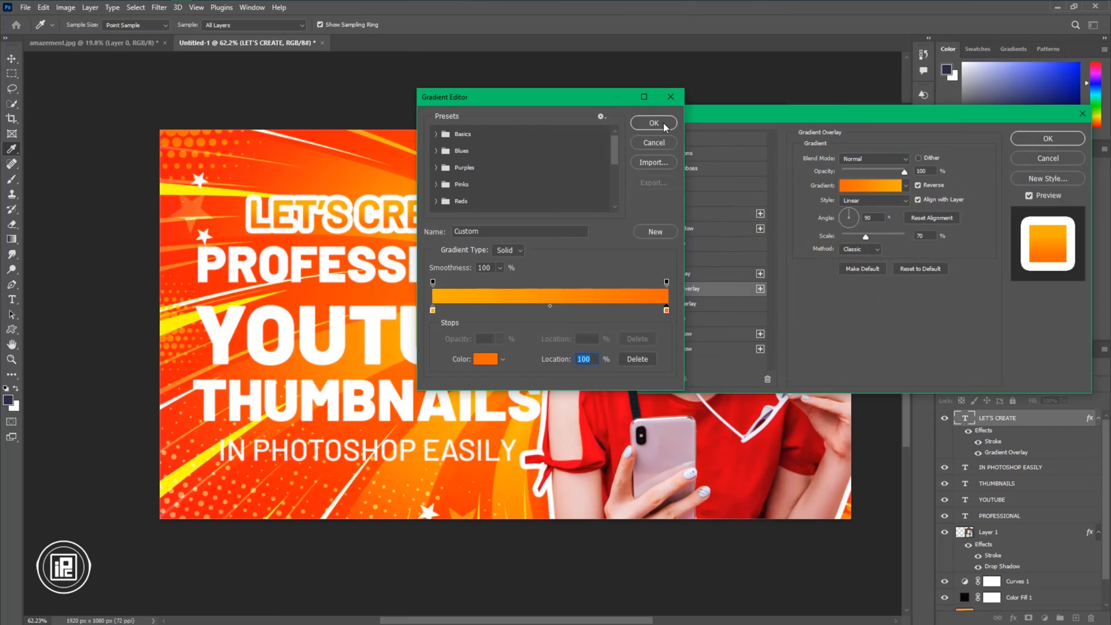
{"action": "left_click", "coordinate": [653, 122]}
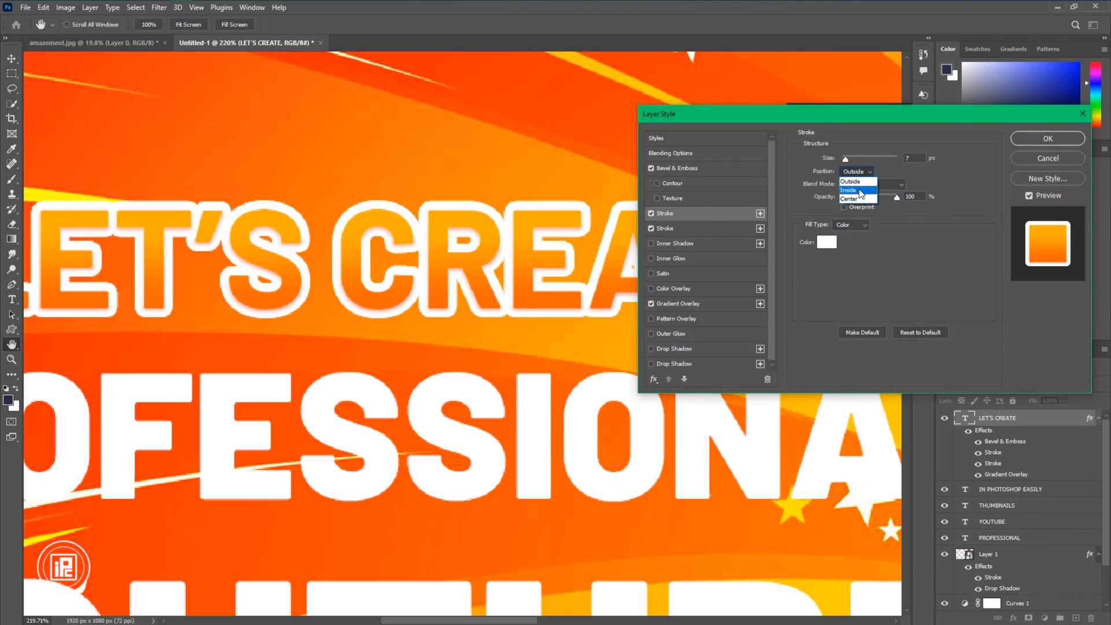
{"action": "left_click", "coordinate": [849, 189]}
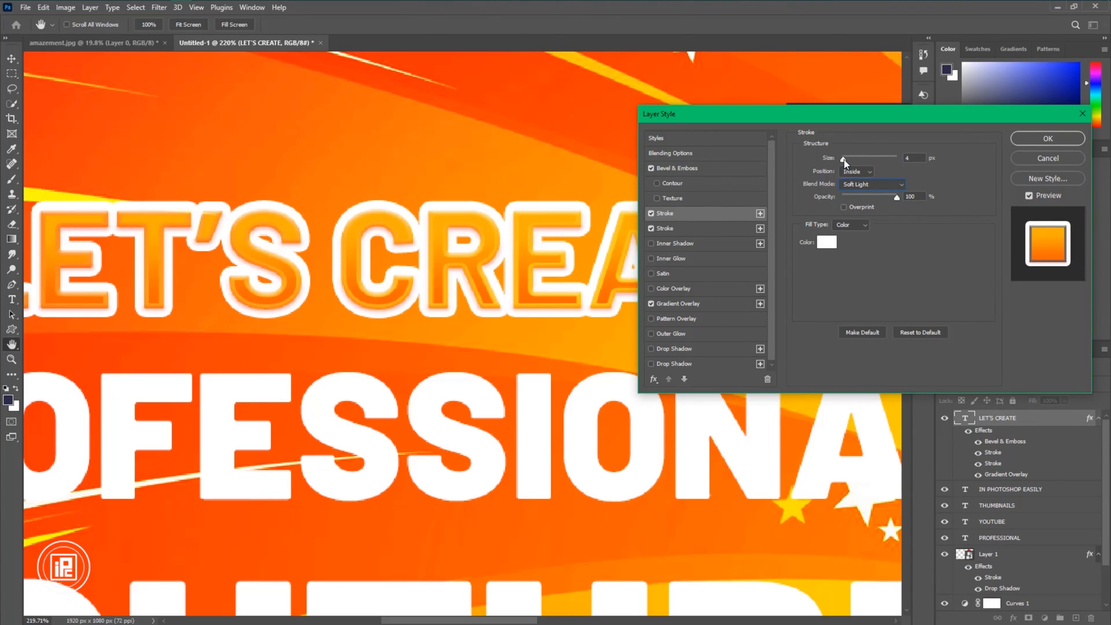
{"action": "left_click", "coordinate": [827, 242]}
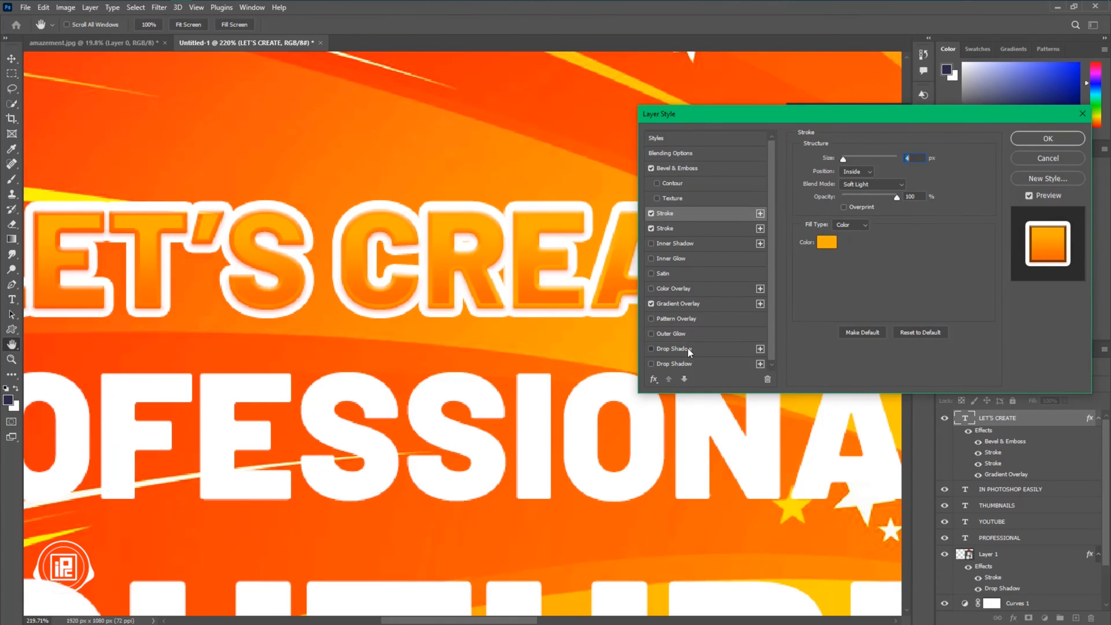
Add a dark drop shadow to LET'S CREATE and adjust its size.
{"action": "left_click", "coordinate": [674, 348]}
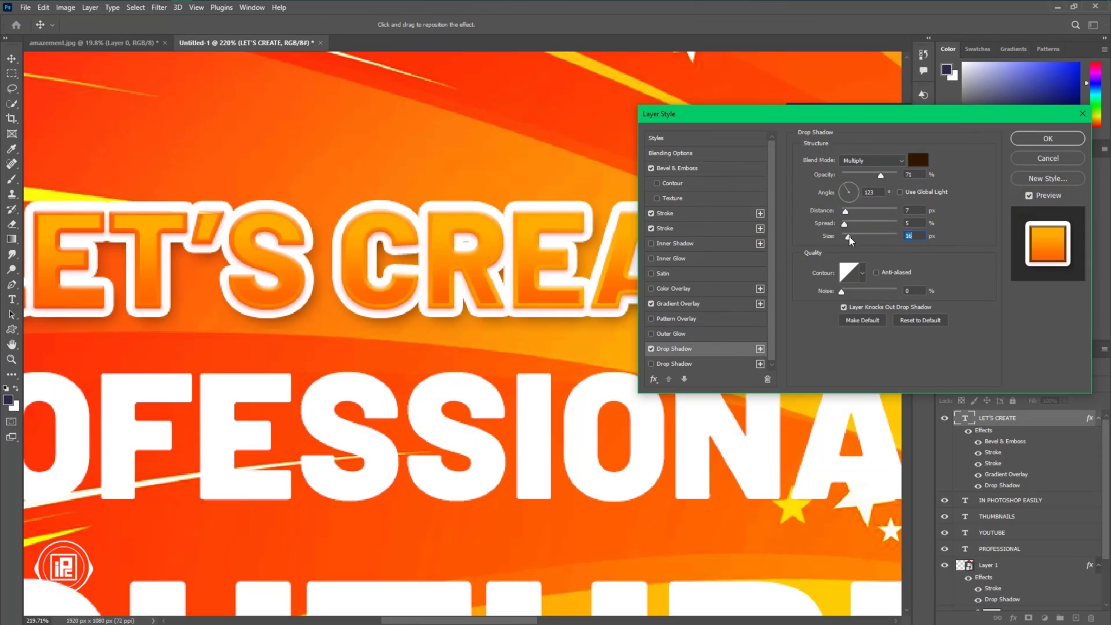
{"action": "left_click", "coordinate": [1048, 138]}
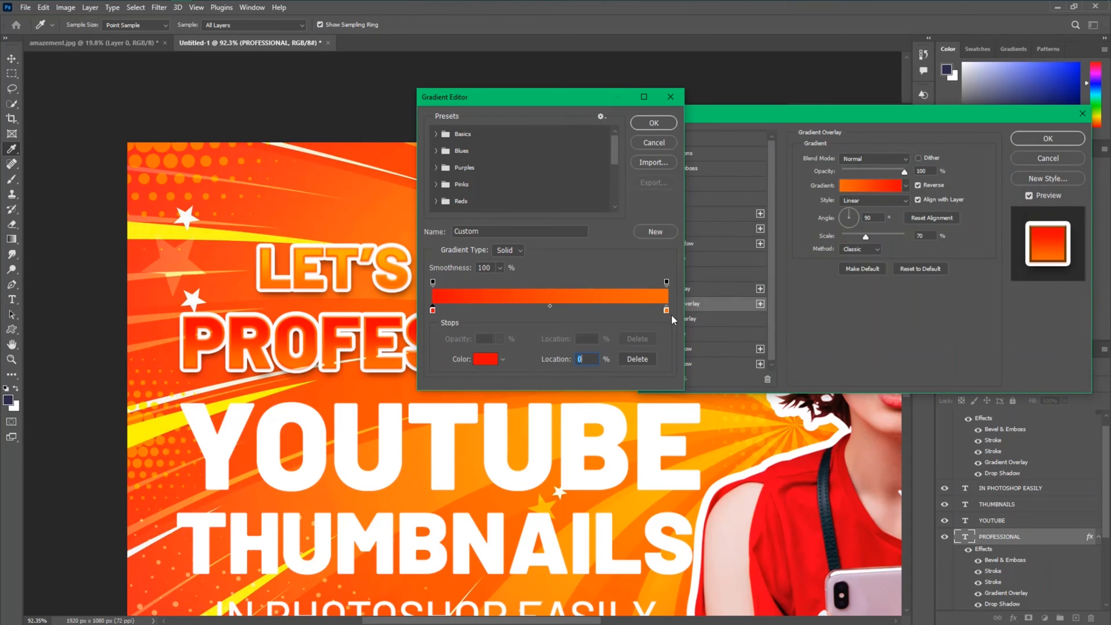
Edit PROFESSIONAL's gradient stops to red, reposition the outer stroke and apply the style.
{"action": "left_click", "coordinate": [652, 122]}
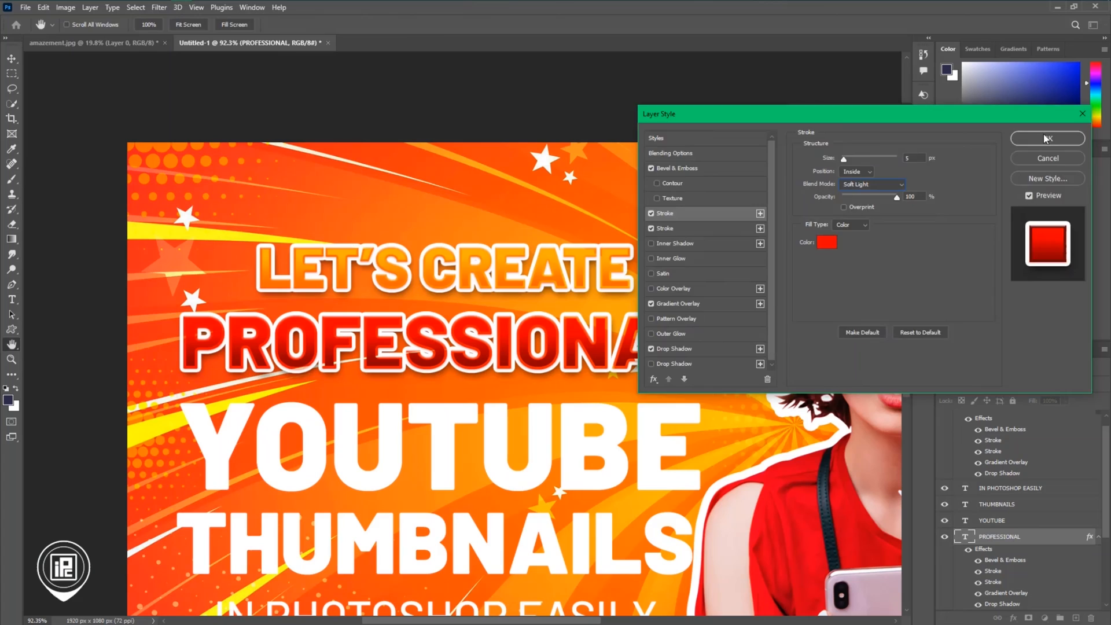
{"action": "left_click", "coordinate": [857, 171]}
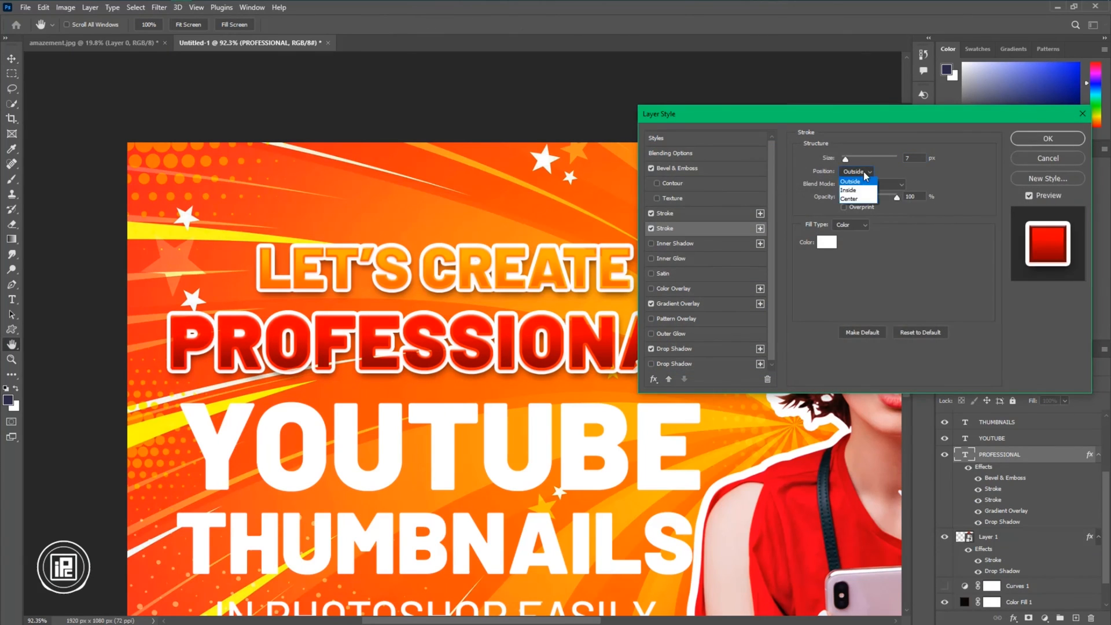
{"action": "left_click", "coordinate": [675, 364]}
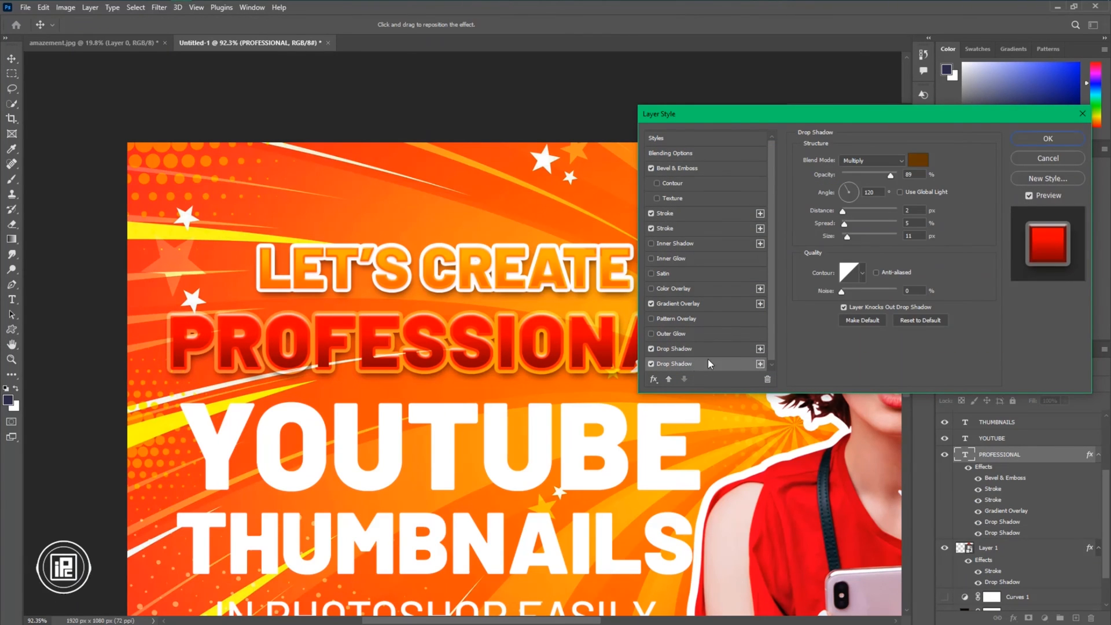
{"action": "left_click", "coordinate": [1047, 138]}
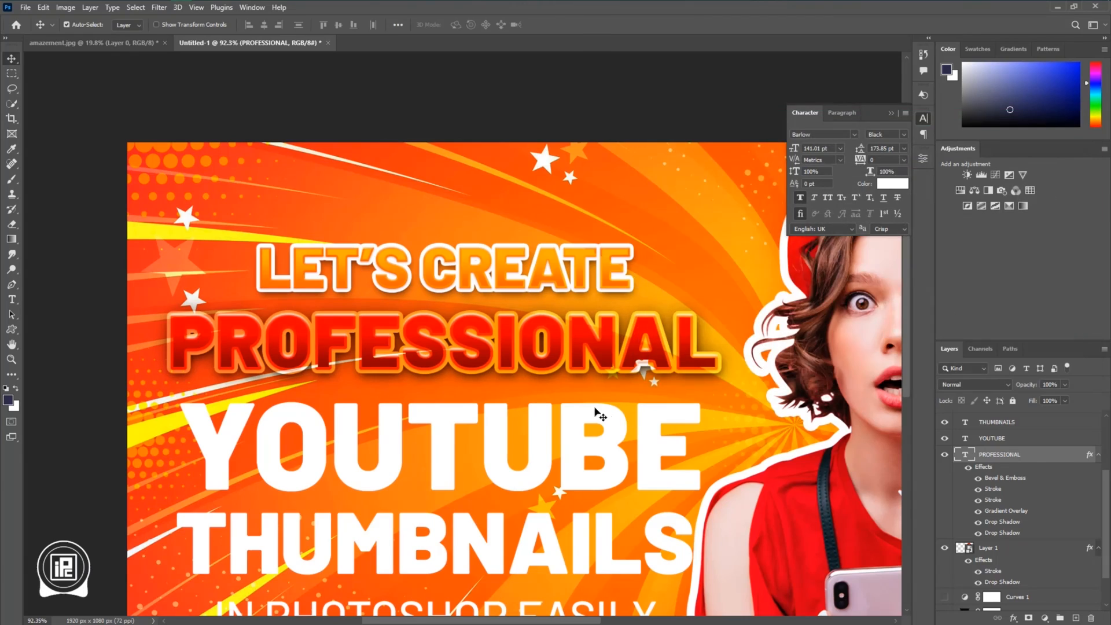
Set the black fill layer to Soft Light and start a dark rectangle behind PROFESSIONAL.
{"action": "left_click", "coordinate": [974, 384]}
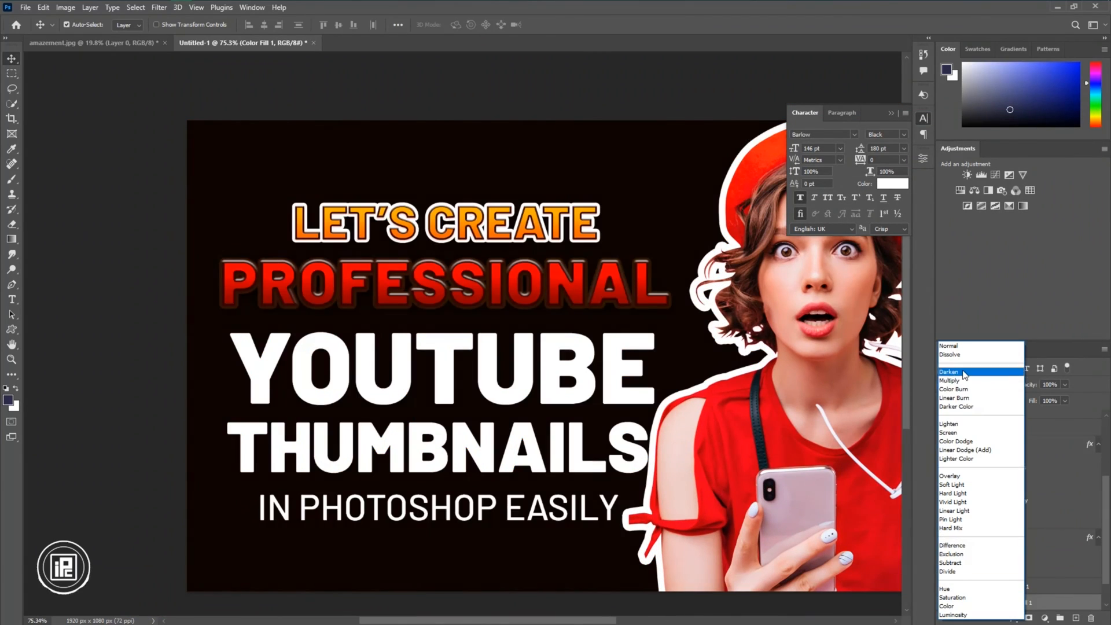
{"action": "mouse_move", "coordinate": [949, 381]}
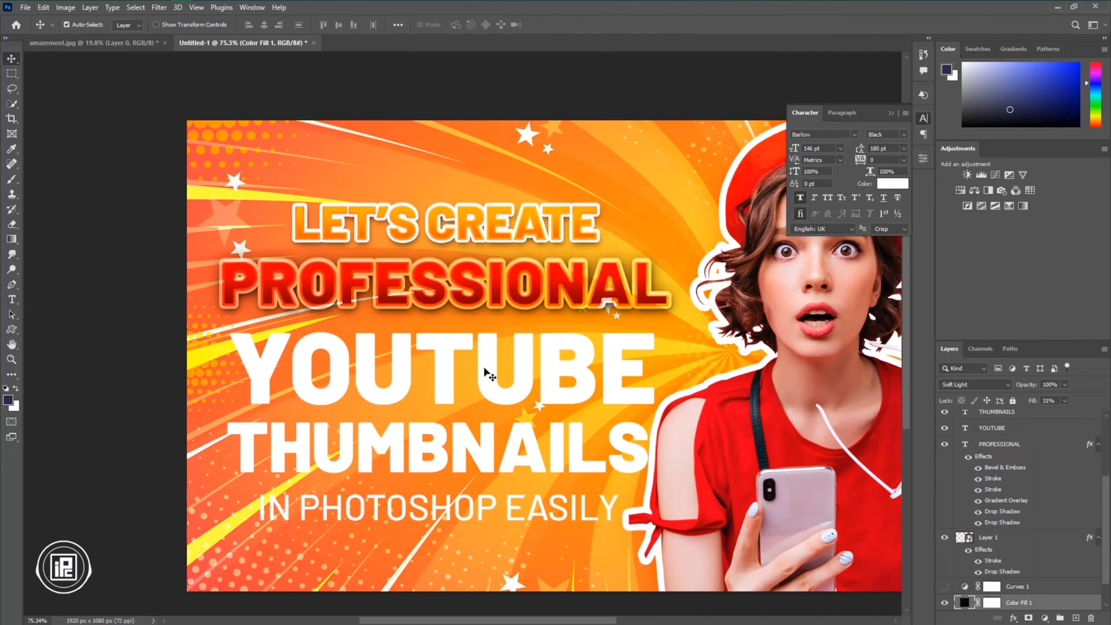
{"action": "left_click", "coordinate": [12, 329]}
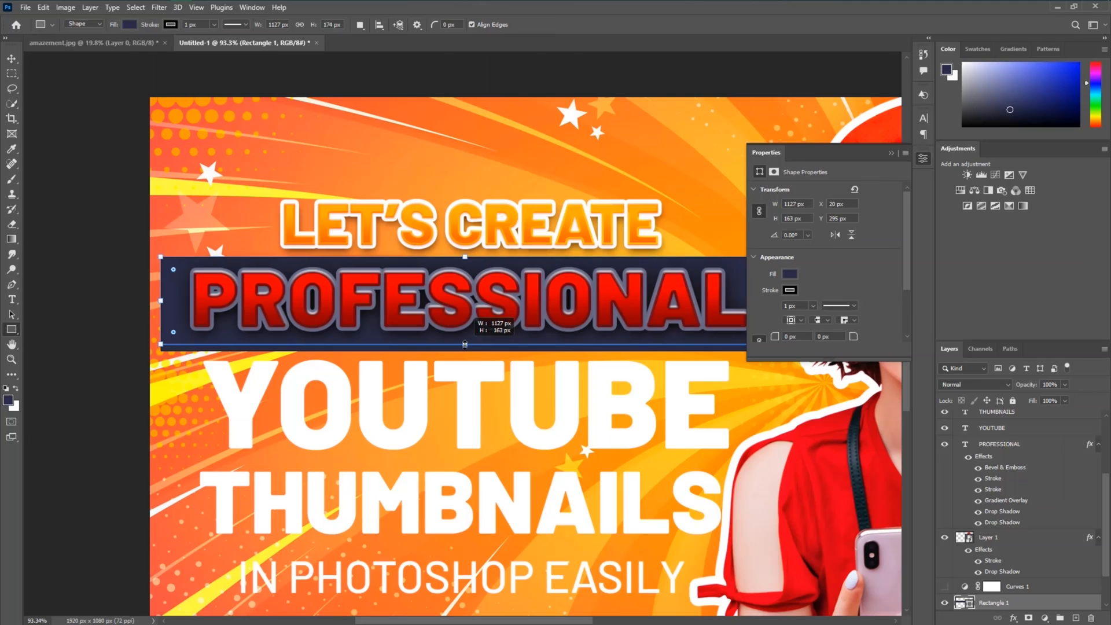
Adjust the dark banner behind PROFESSIONAL into a slanted parallelogram.
{"action": "left_click", "coordinate": [12, 59]}
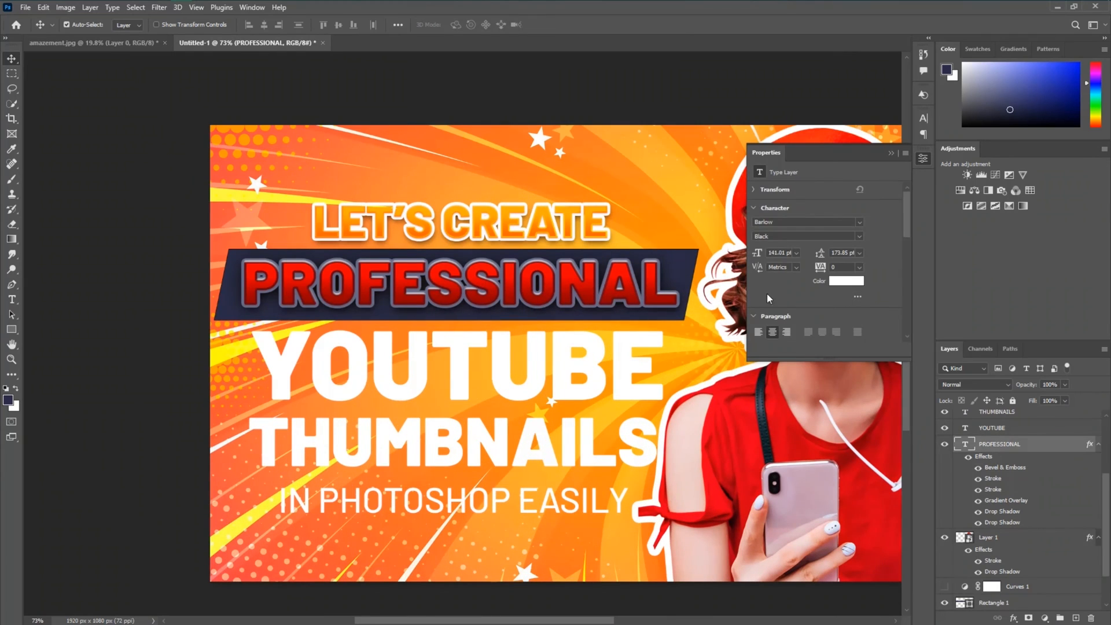
Restyle PROFESSIONAL's layer style: deeper red gradient colour and inner Stroke blend mode Normal.
{"action": "left_click", "coordinate": [128, 24]}
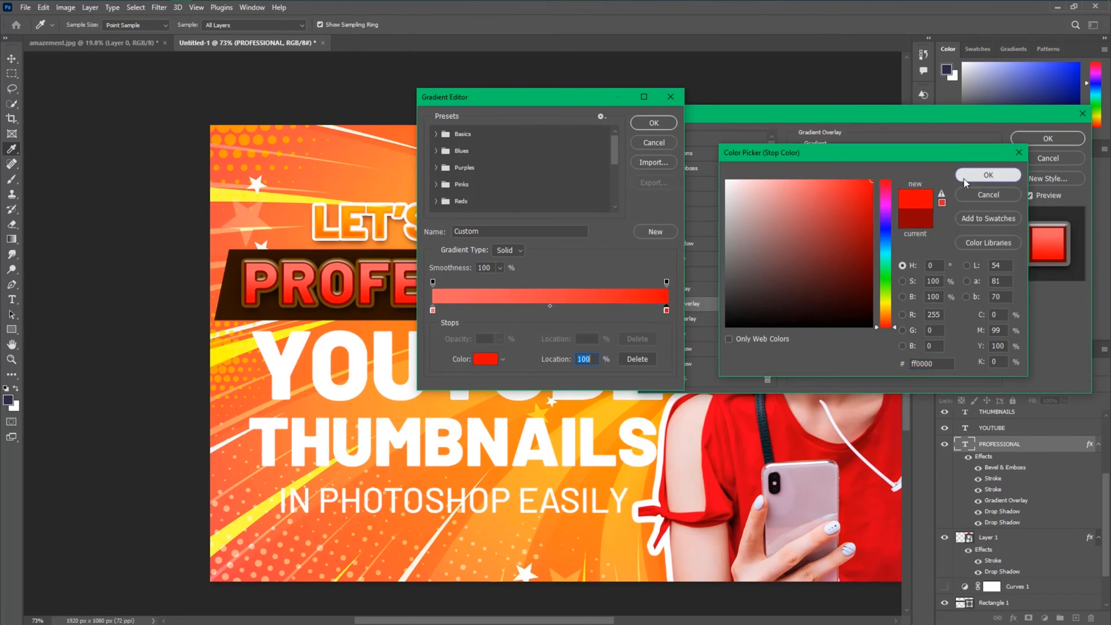
{"action": "left_click", "coordinate": [987, 174]}
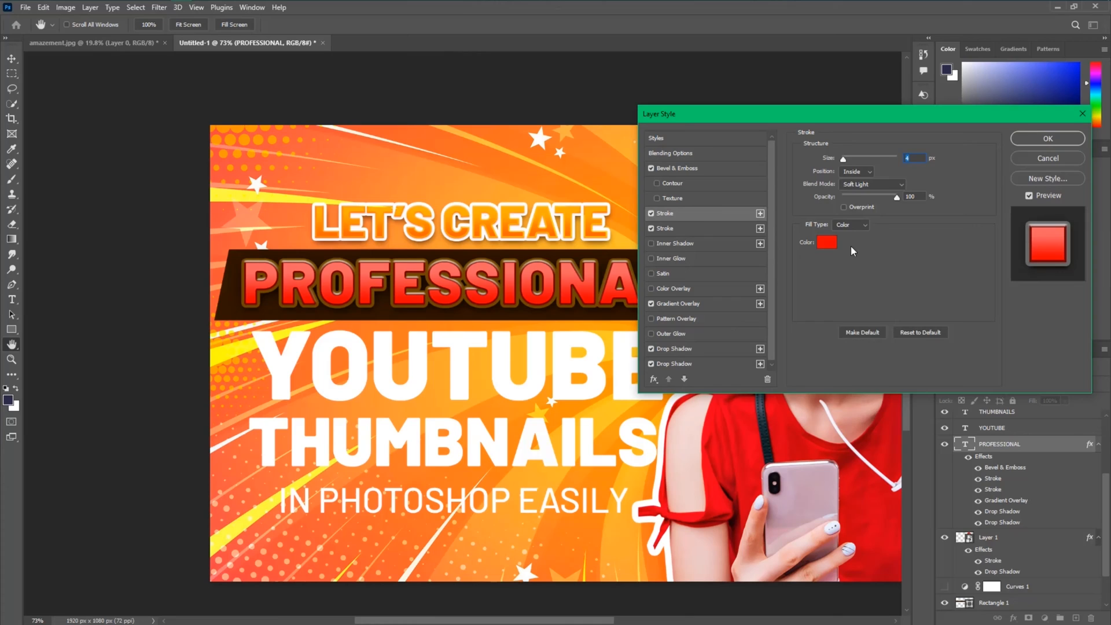
{"action": "left_click", "coordinate": [871, 184]}
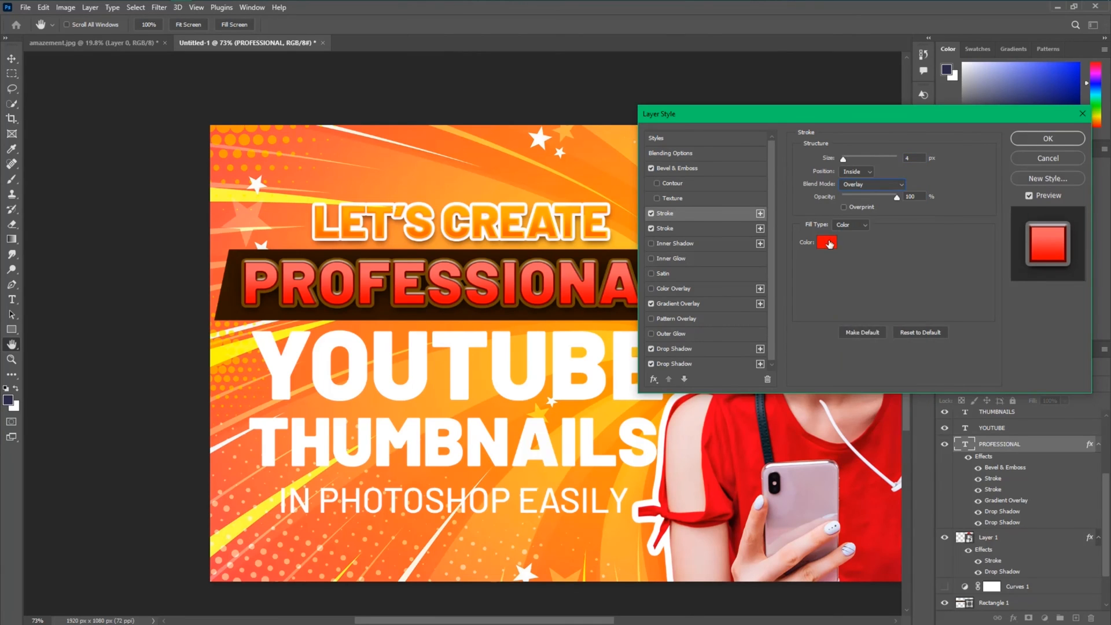
{"action": "left_click", "coordinate": [872, 184]}
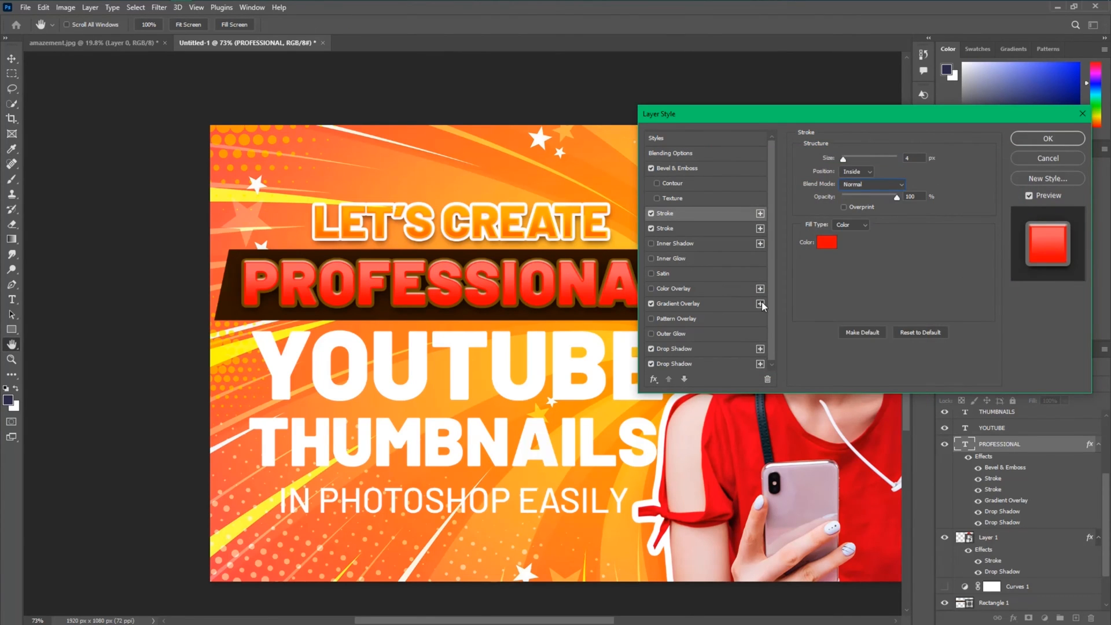
Darken the Gradient Overlay stops to red, add a 7px light outside Stroke, and apply.
{"action": "left_click", "coordinate": [679, 303]}
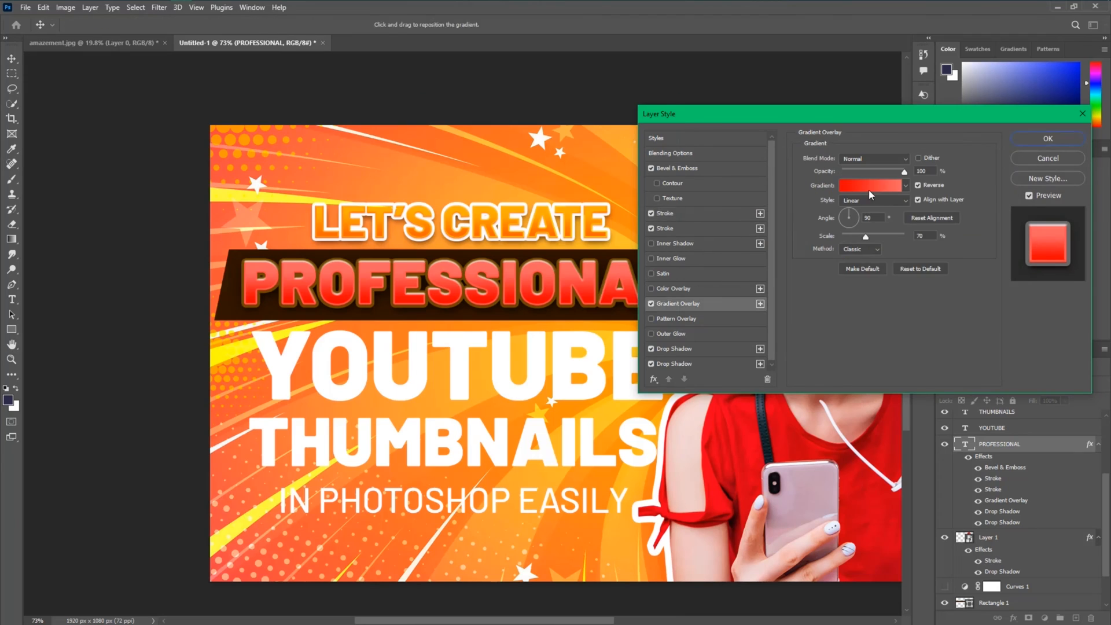
{"action": "left_click", "coordinate": [869, 185]}
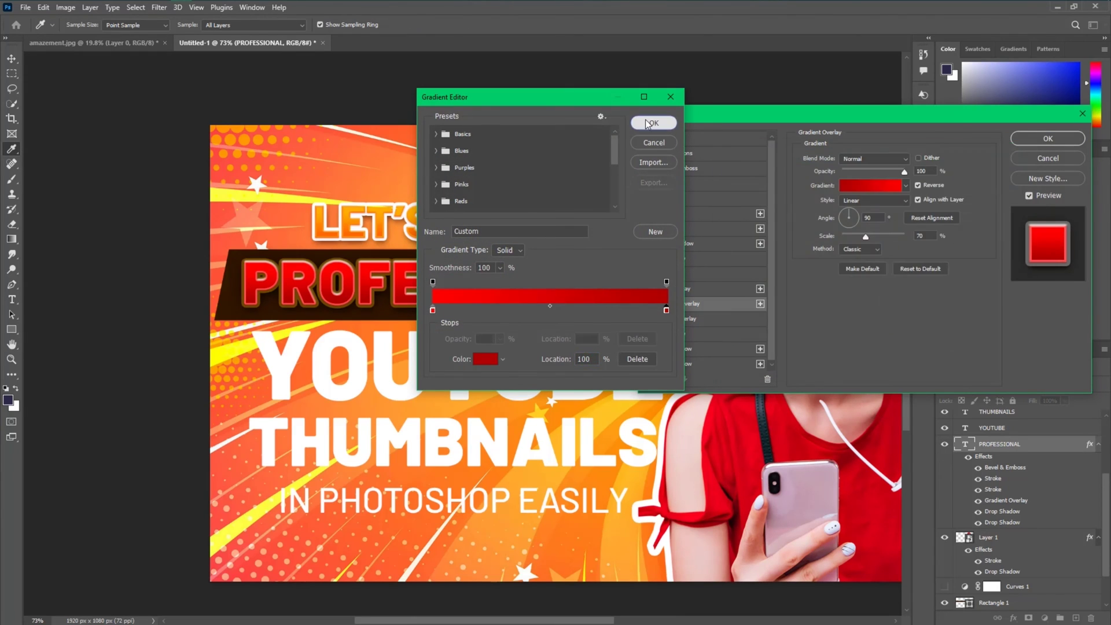
{"action": "left_click", "coordinate": [652, 123]}
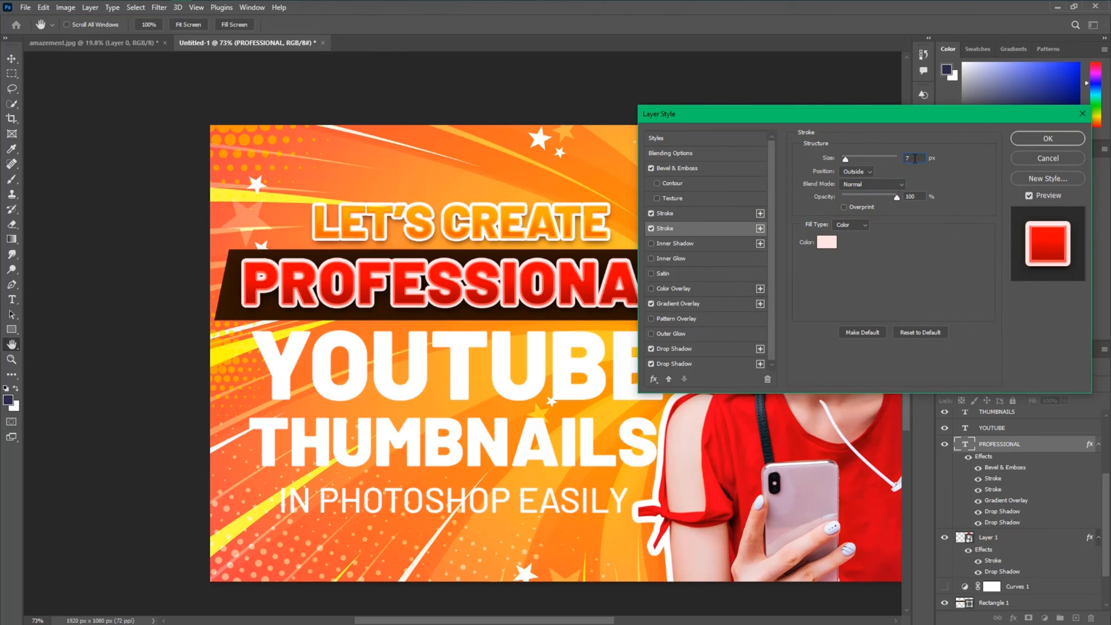
{"action": "left_click", "coordinate": [826, 242]}
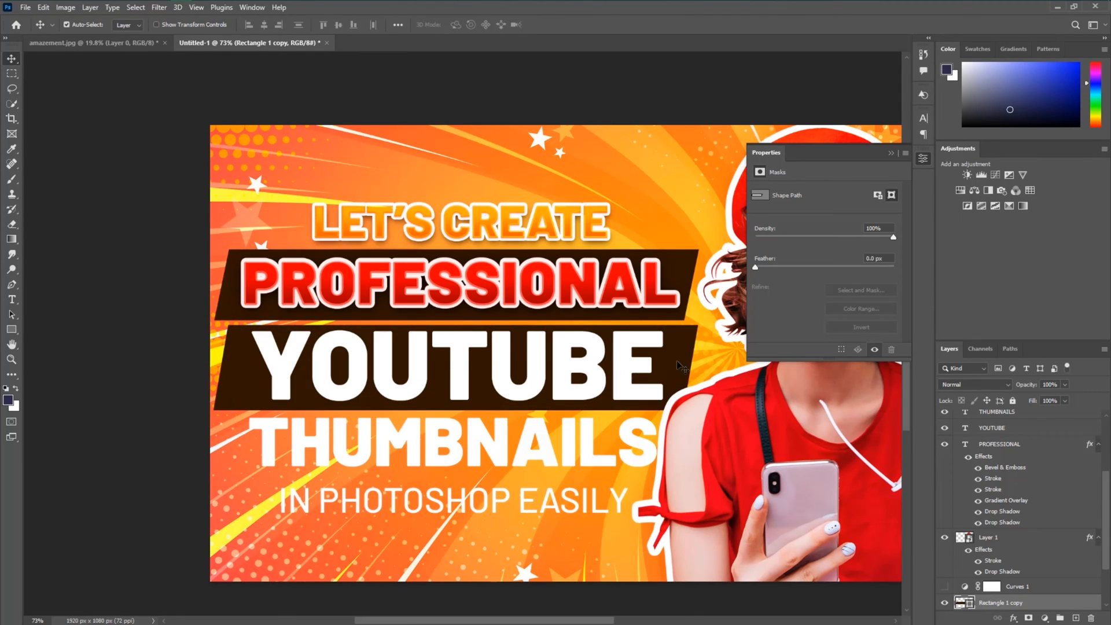
Duplicate Rectangle 1 and move the copy behind the YOUTUBE text as a second dark banner.
{"action": "left_click", "coordinate": [991, 532]}
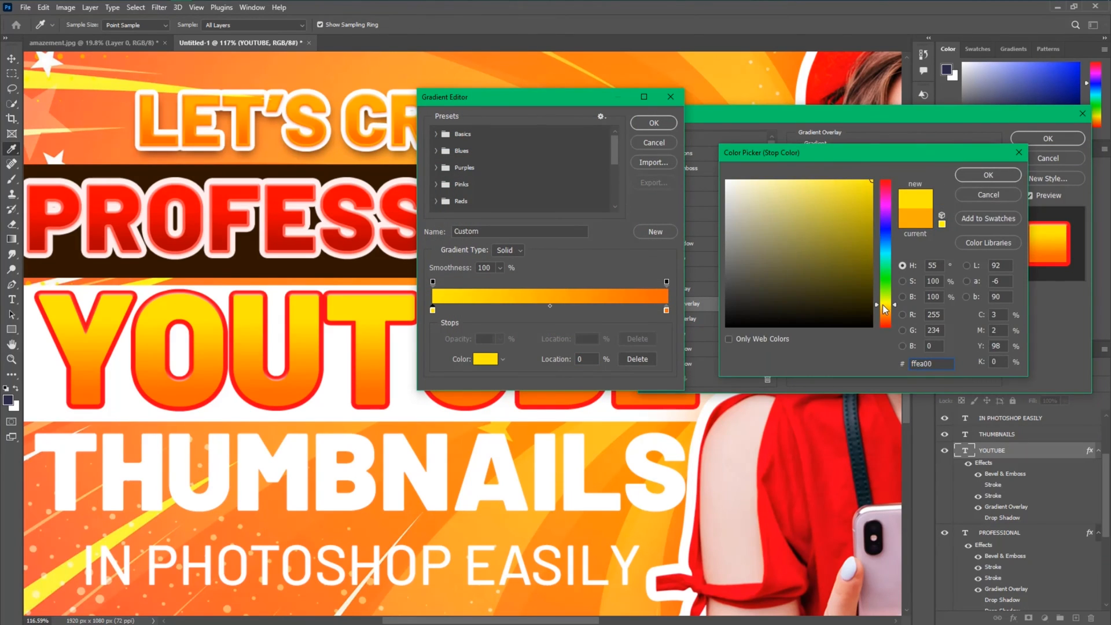
Give YOUTUBE a white-to-grey gradient fill, adjusted bevel and orange strokes, then apply the style.
{"action": "left_click", "coordinate": [986, 175]}
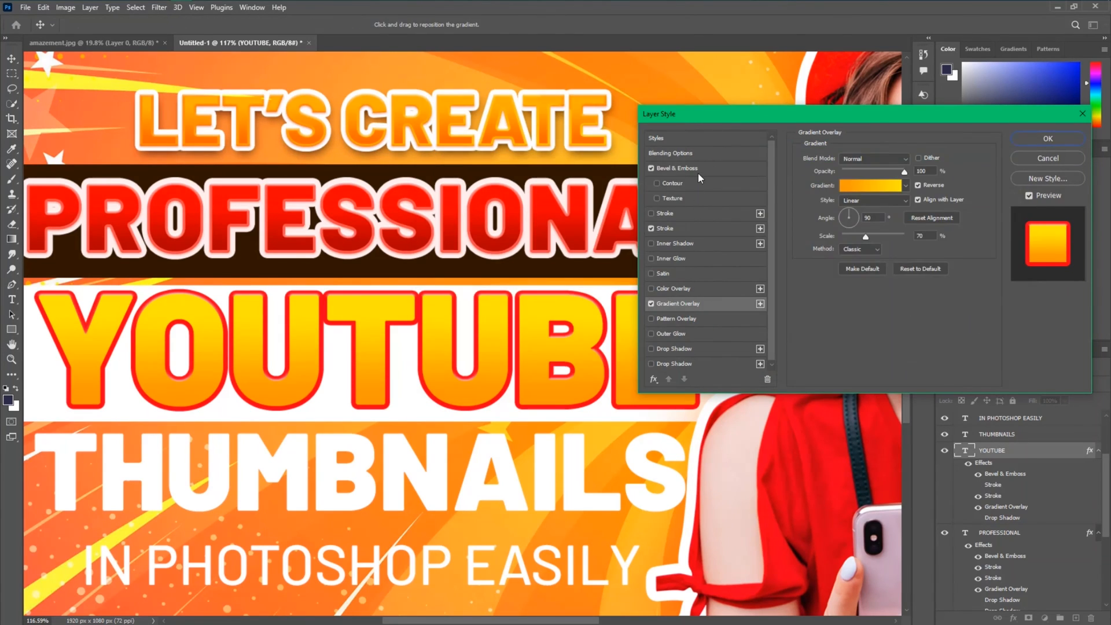
{"action": "left_click", "coordinate": [674, 168]}
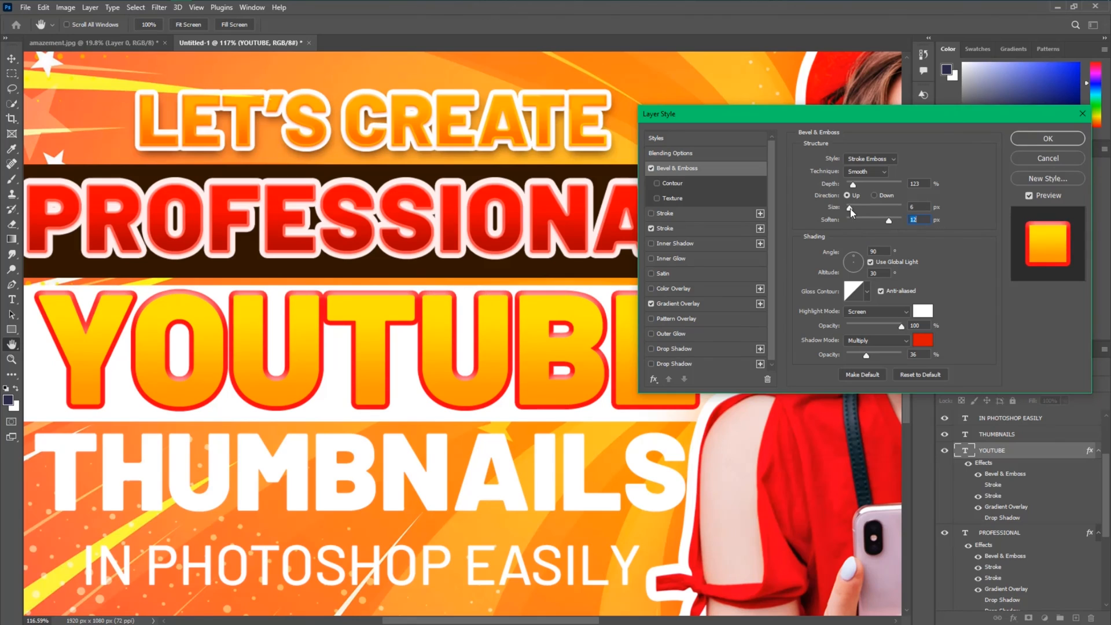
{"action": "left_click", "coordinate": [664, 228]}
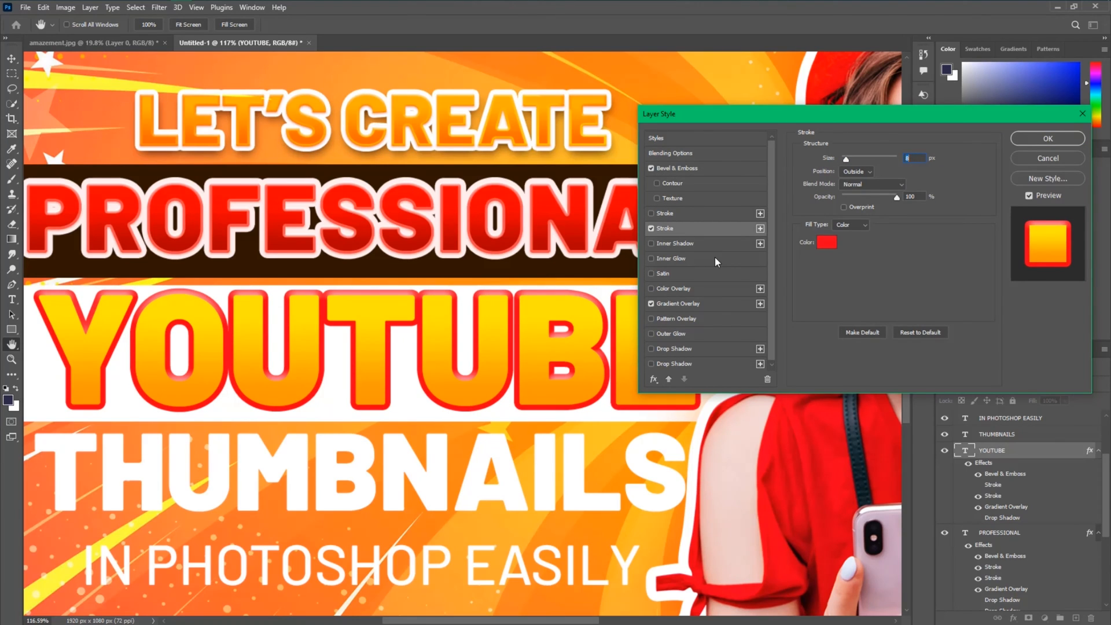
{"action": "mouse_move", "coordinate": [706, 312]}
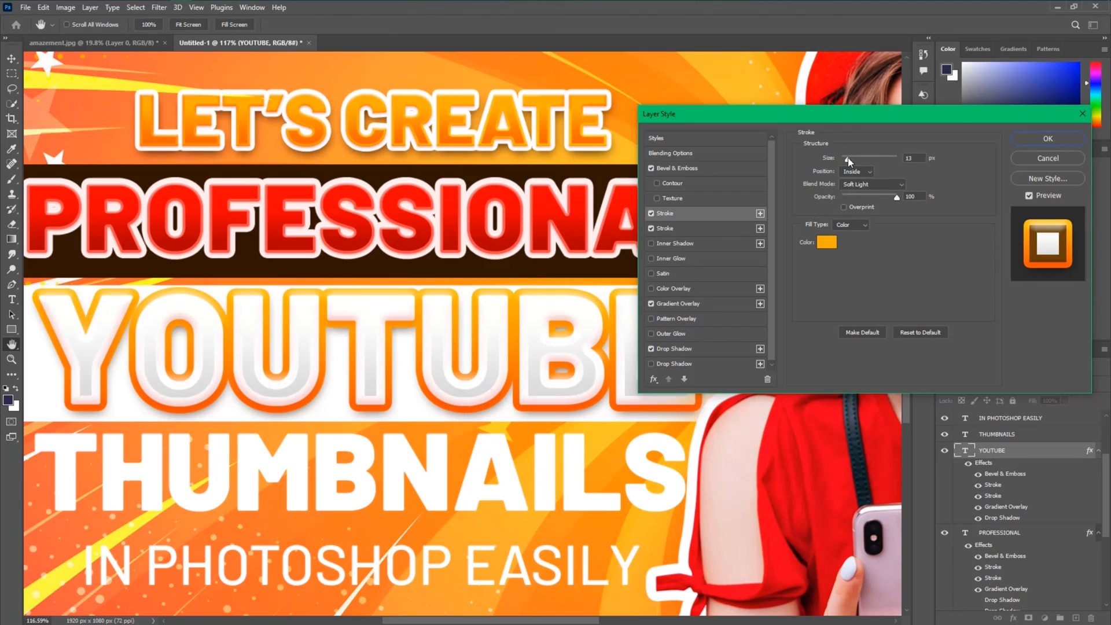
{"action": "left_click", "coordinate": [1047, 137]}
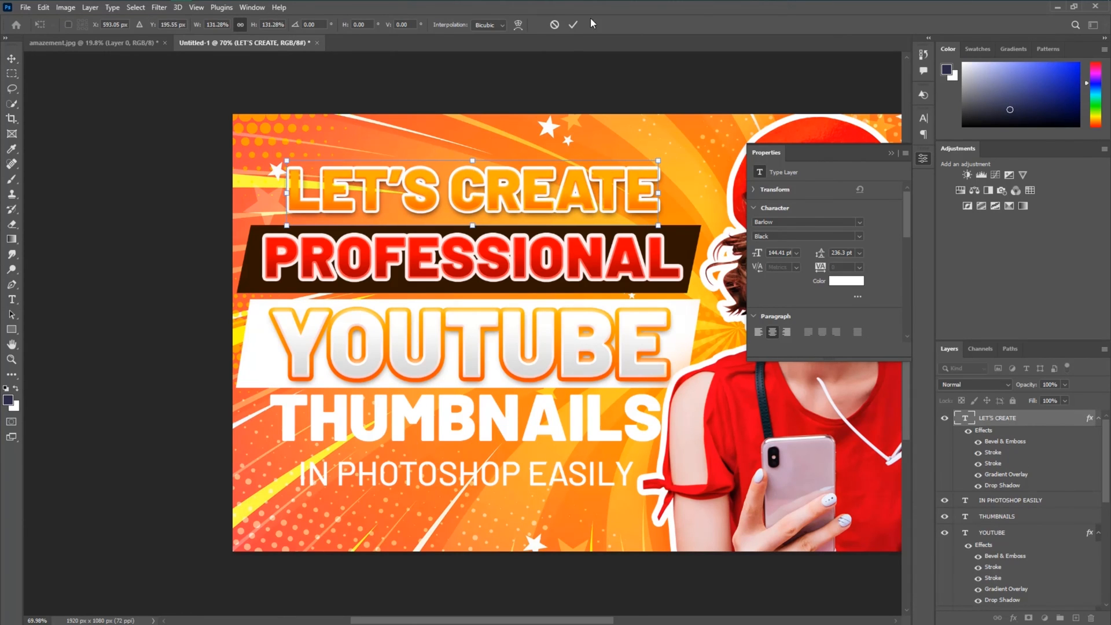
Resize LET'S CREATE to match the headline and set the bottom subtitle weight to SemiBold.
{"action": "left_click", "coordinate": [573, 24]}
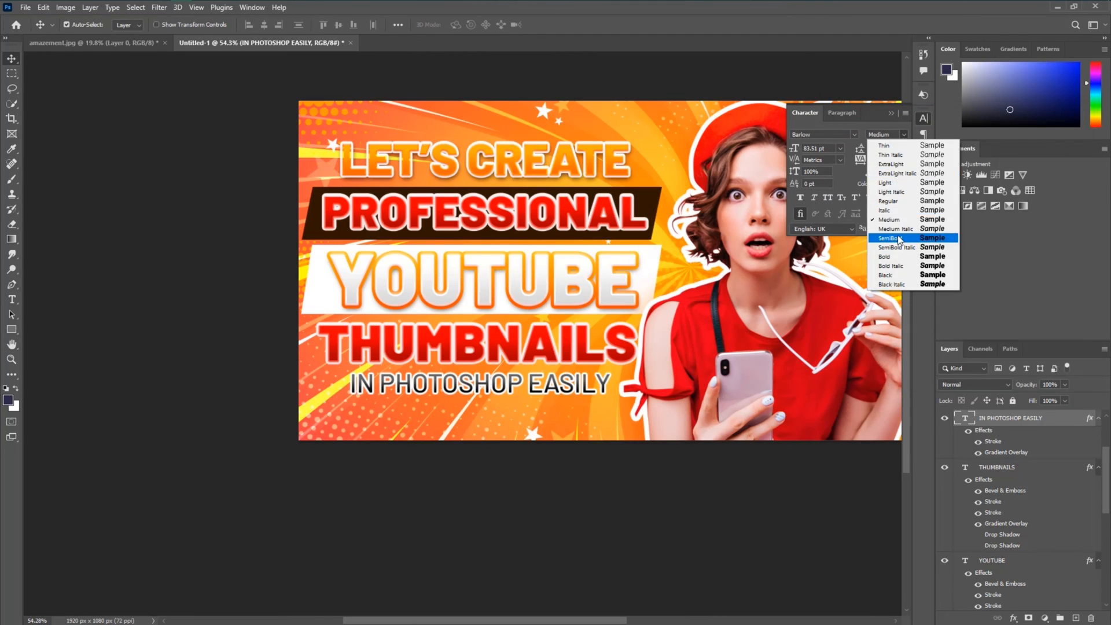
{"action": "left_click", "coordinate": [888, 237]}
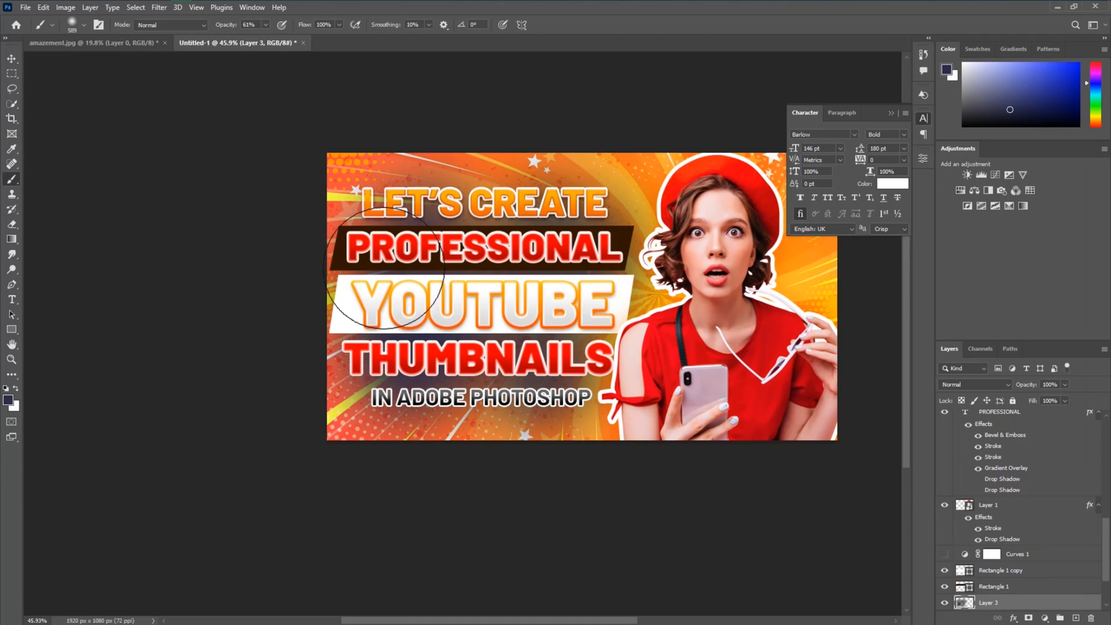
Paint soft shading behind the headline and add a warm Curves grade above the layer groups.
{"action": "left_click", "coordinate": [975, 385]}
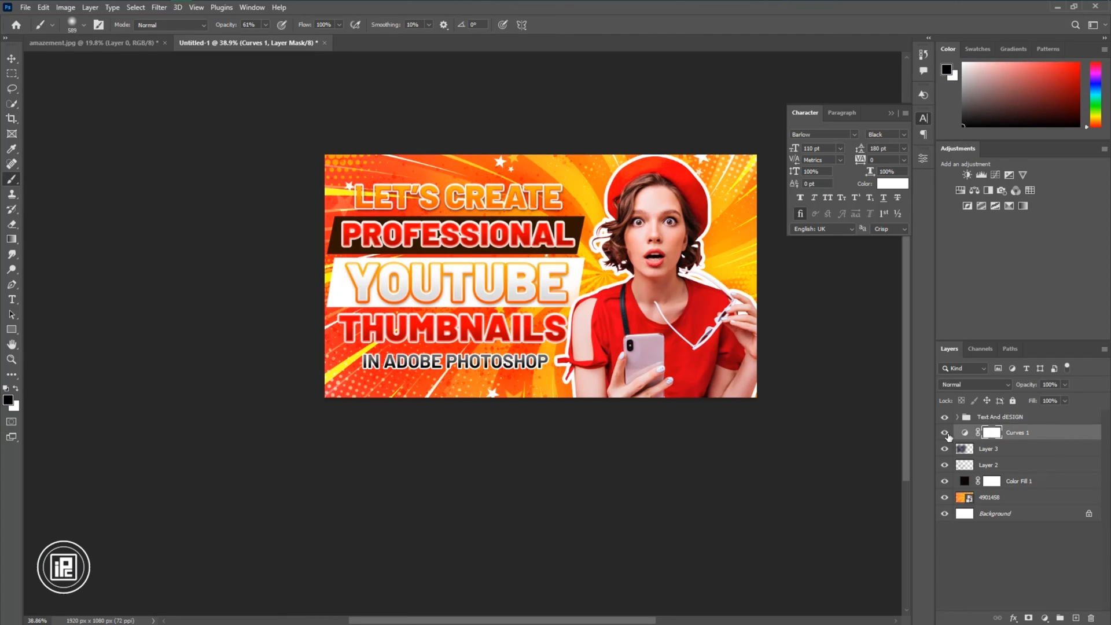
{"action": "left_click", "coordinate": [988, 464]}
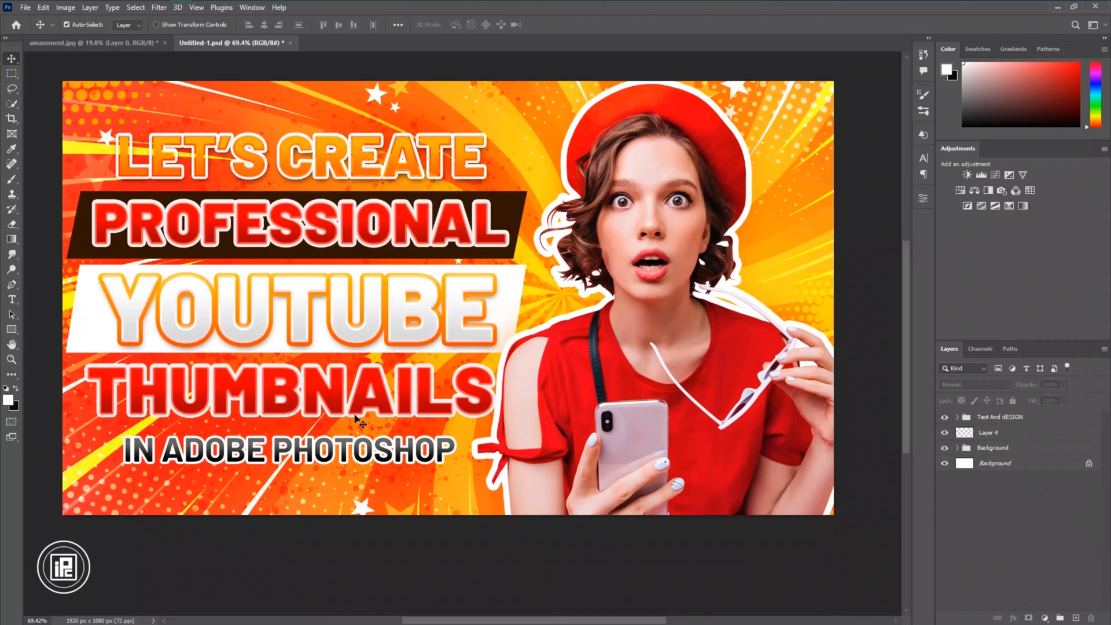
Paint white lens-flare sparkle stamps over the headline letters on a new top layer.
{"action": "left_click", "coordinate": [12, 179]}
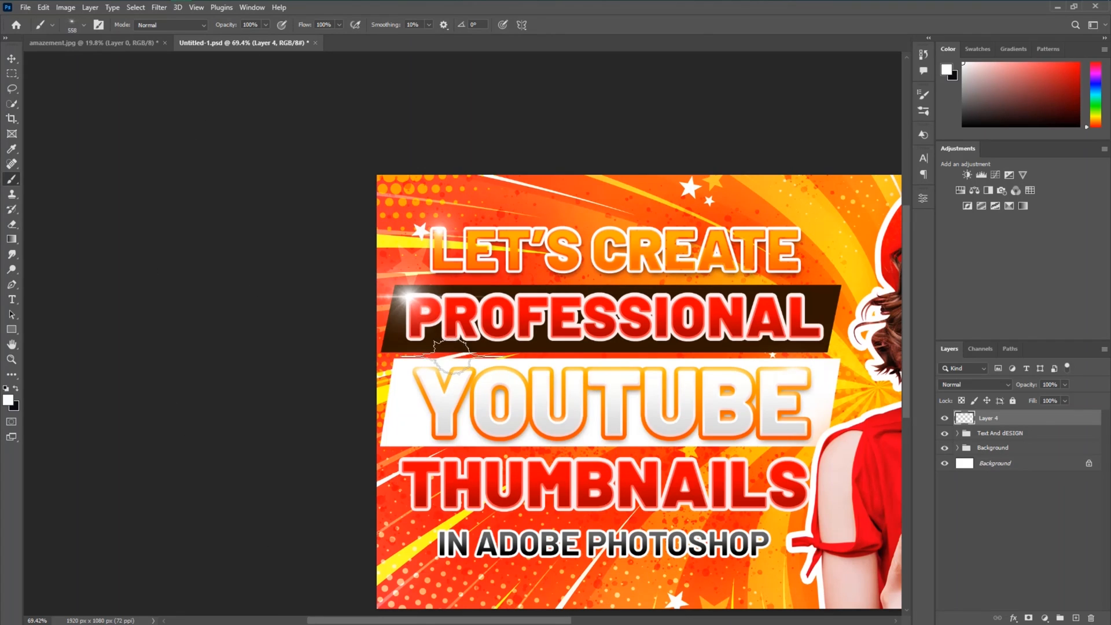
{"action": "mouse_move", "coordinate": [709, 280]}
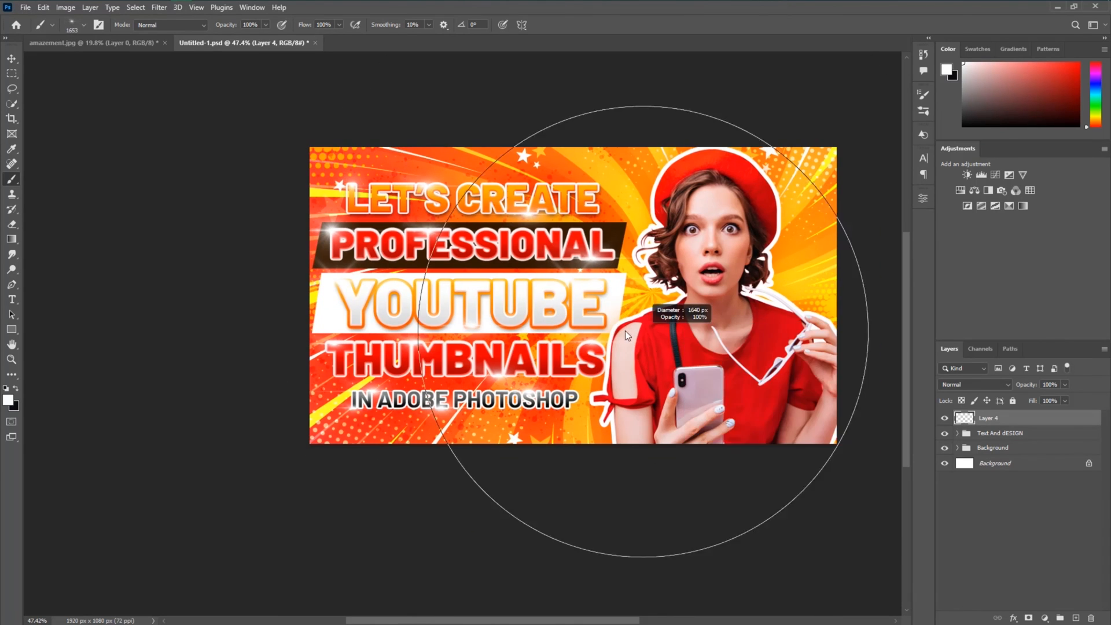
{"action": "scroll", "scroll_direction": "down", "scroll_amount": 3}
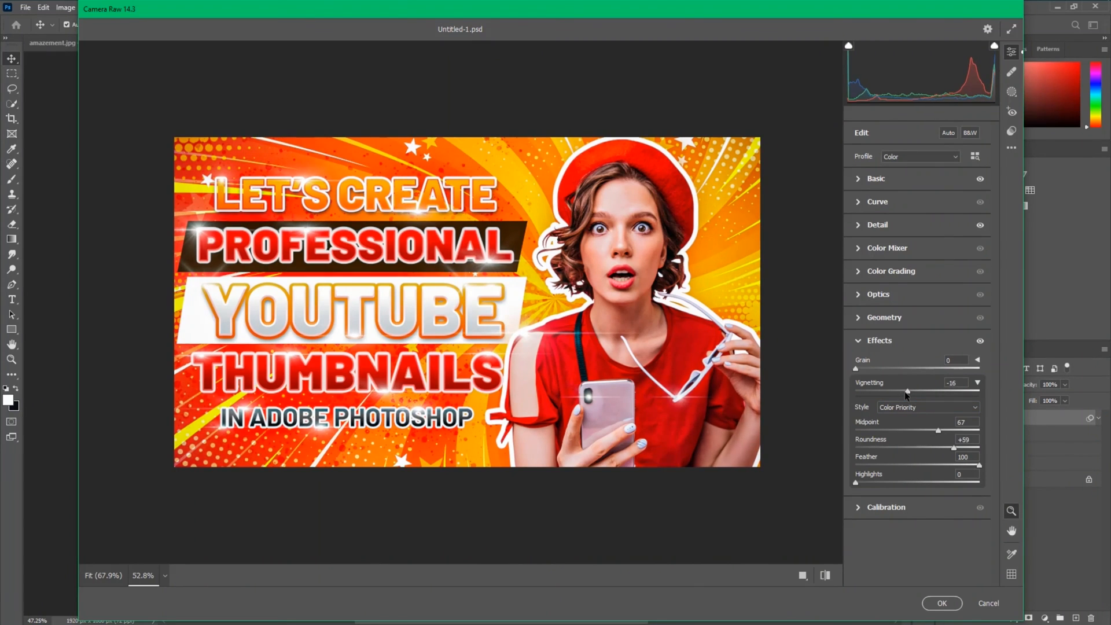
Merge visible layers and apply a Camera Raw Filter with Vignetting -16.
{"action": "left_click", "coordinate": [941, 602]}
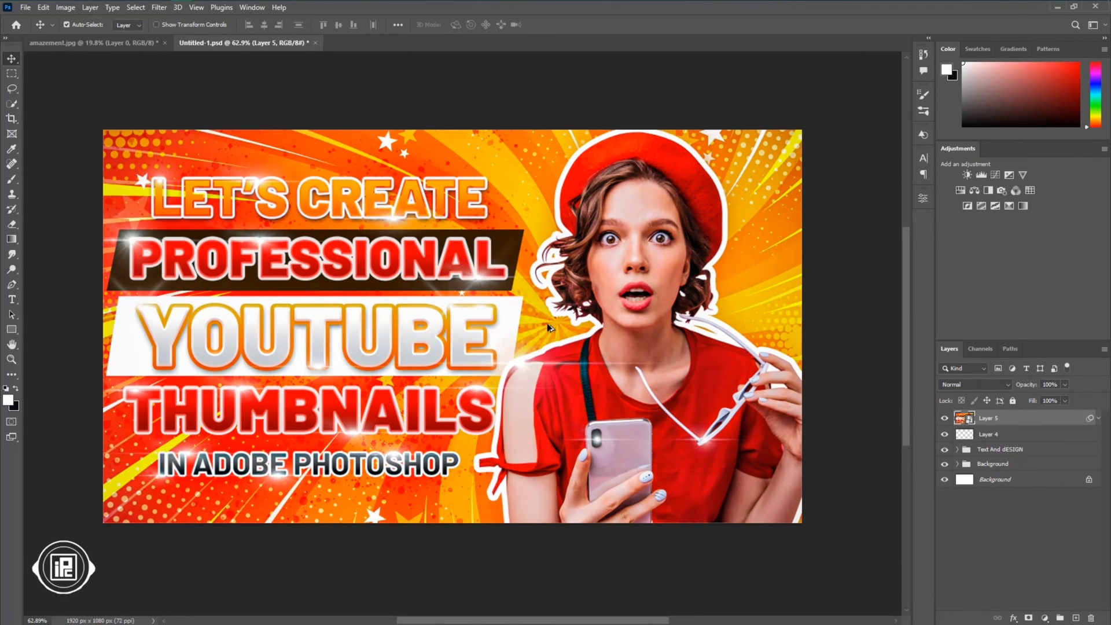